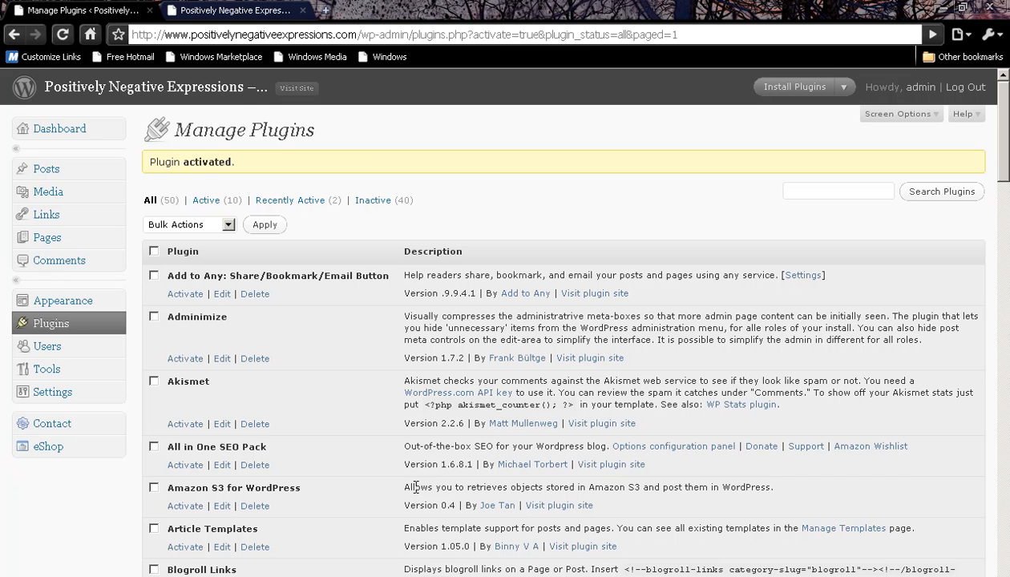
# Step: Activate the Exec-PHP plugin in the plugins list
pyautogui.scroll(-3)
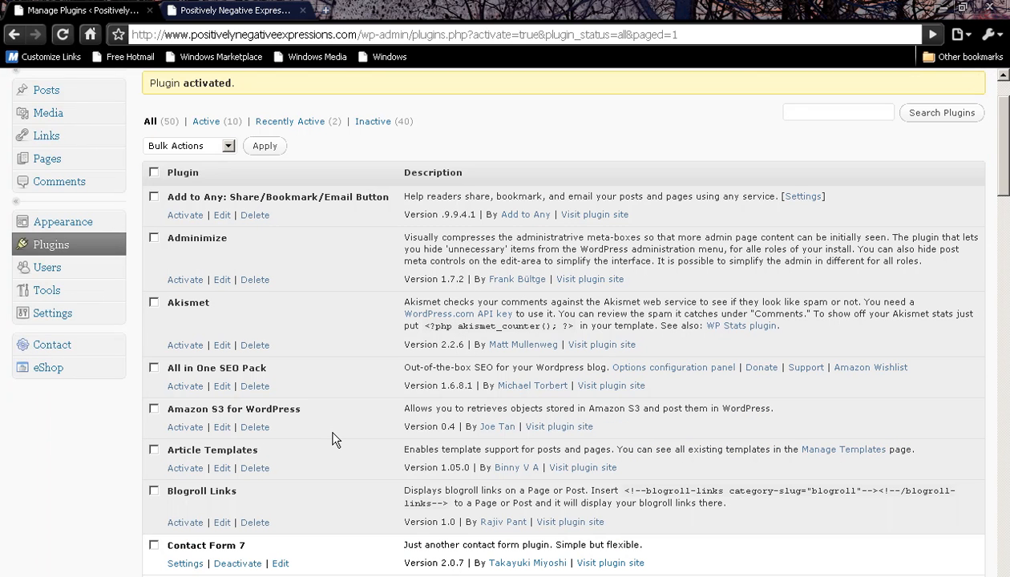
pyautogui.moveTo(345, 226)
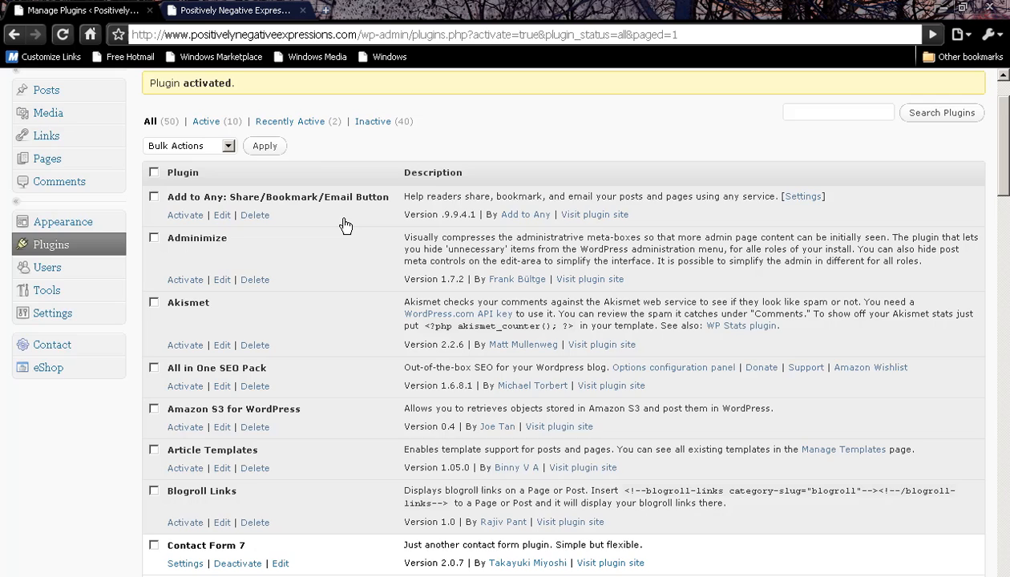
pyautogui.scroll(-3)
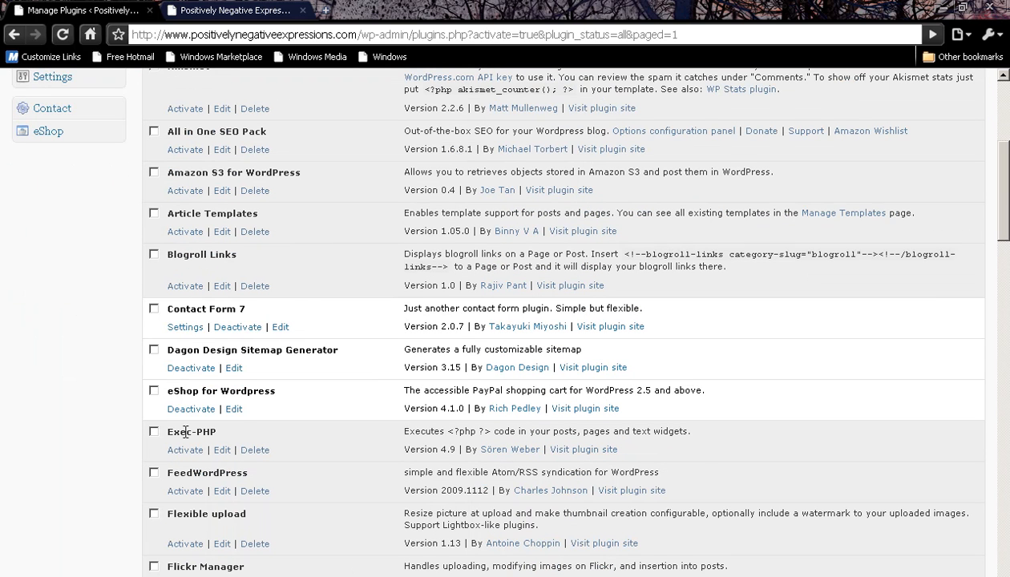
pyautogui.doubleClick(191, 432)
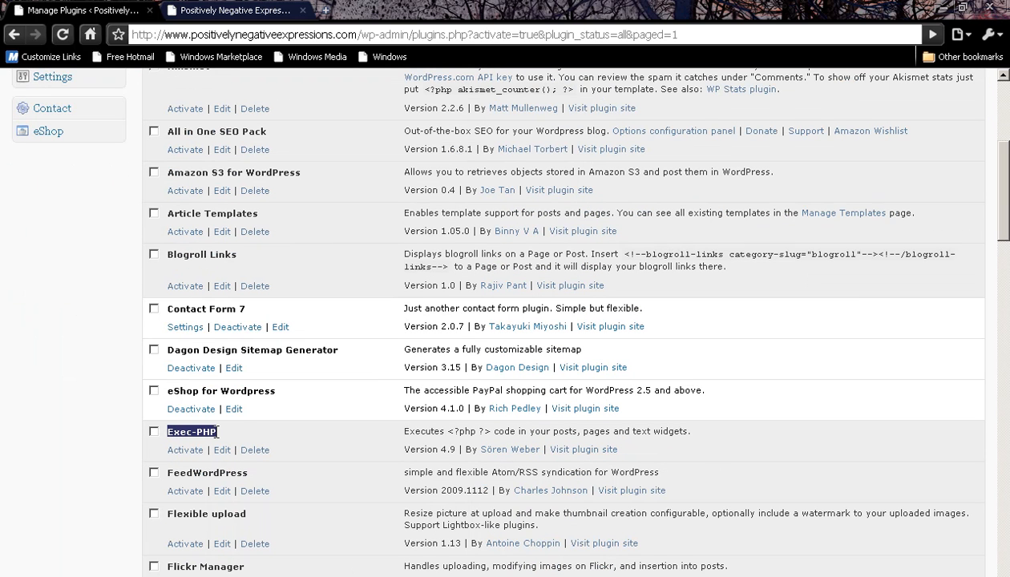
pyautogui.moveTo(216, 440)
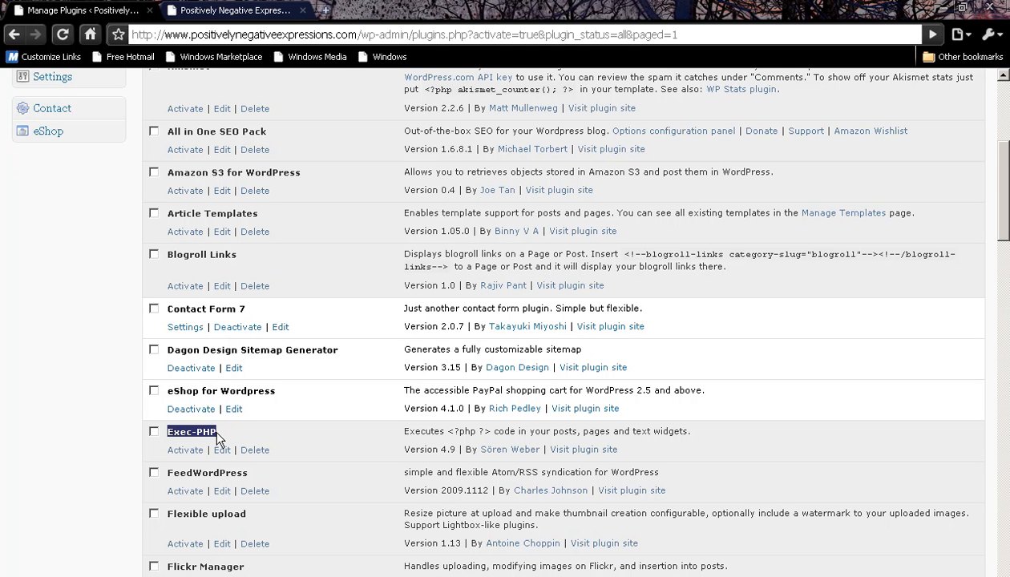
# Step: Activate the Sobek`s Posts in Category plugin further down the list
pyautogui.scroll(-3)
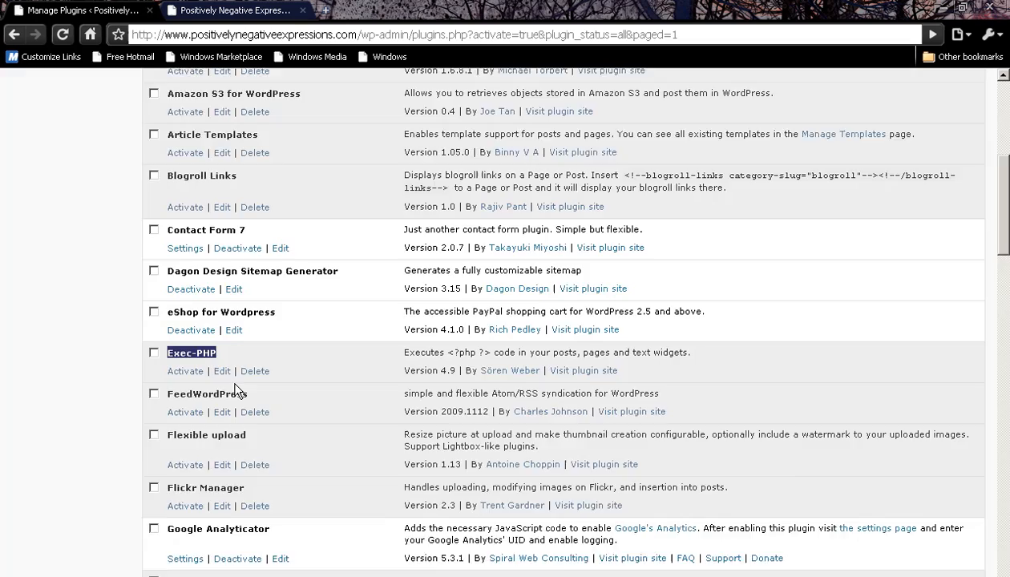
pyautogui.scroll(-3)
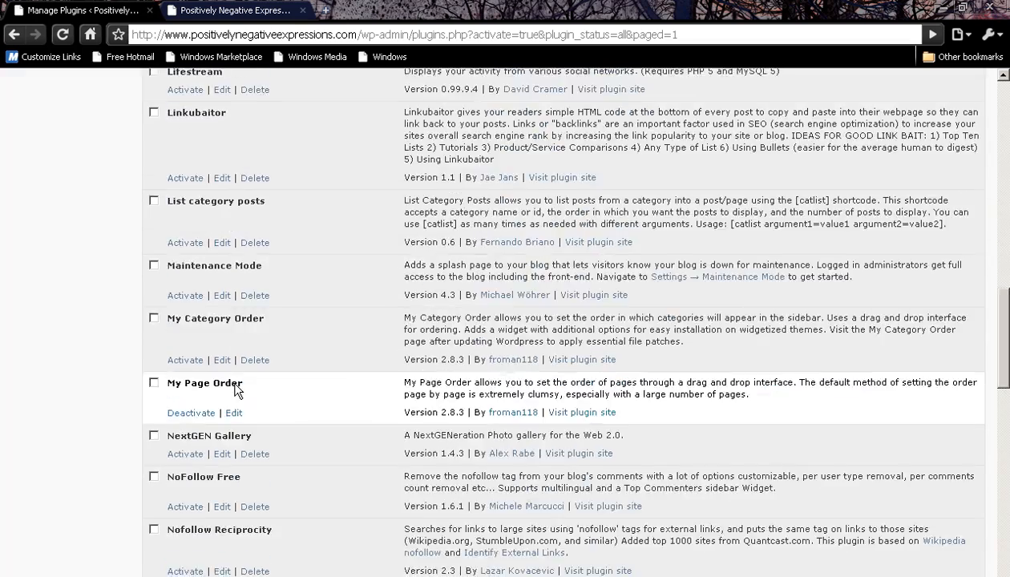
pyautogui.scroll(-3)
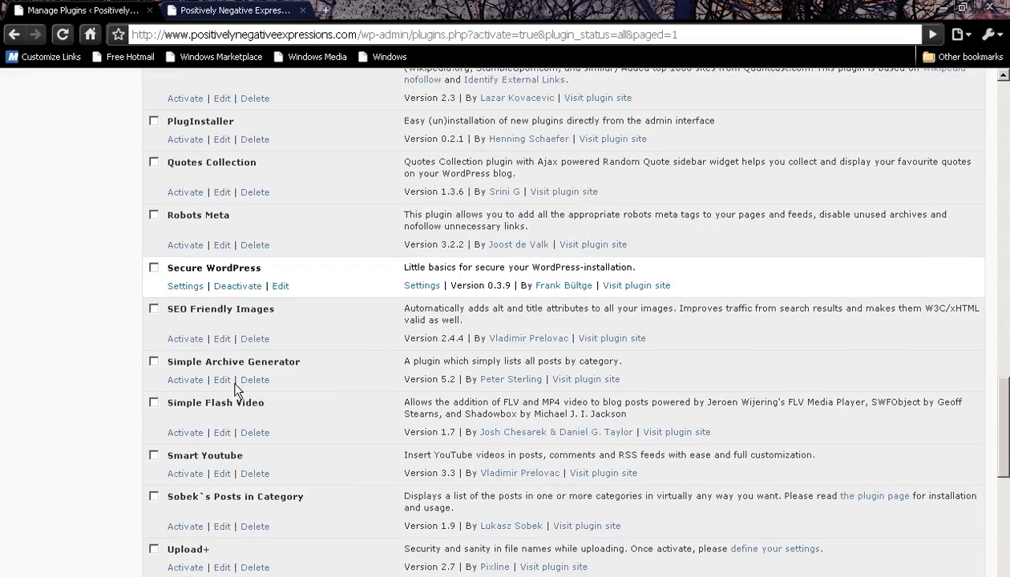
pyautogui.scroll(-3)
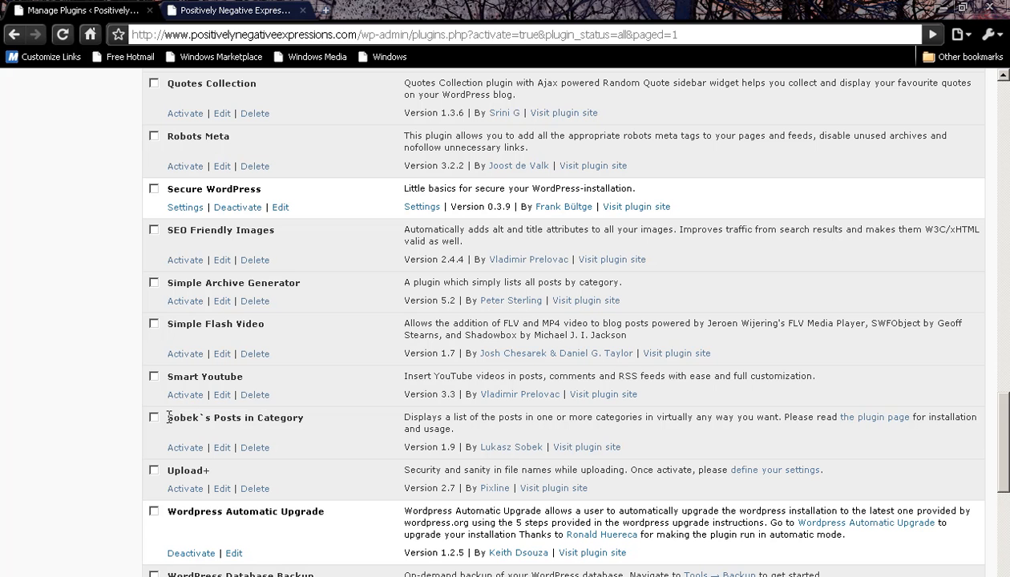
pyautogui.doubleClick(235, 418)
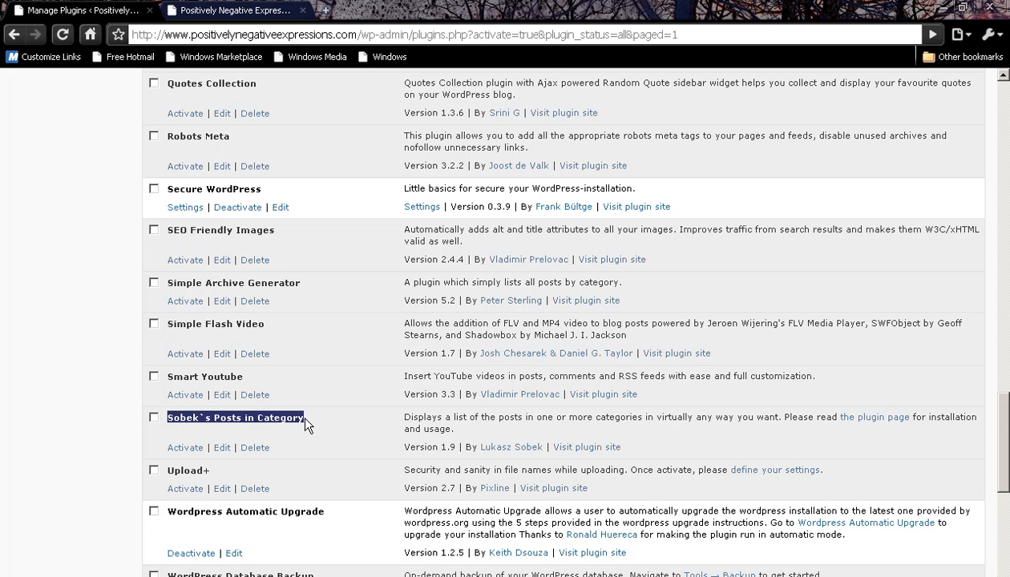
pyautogui.moveTo(235, 449)
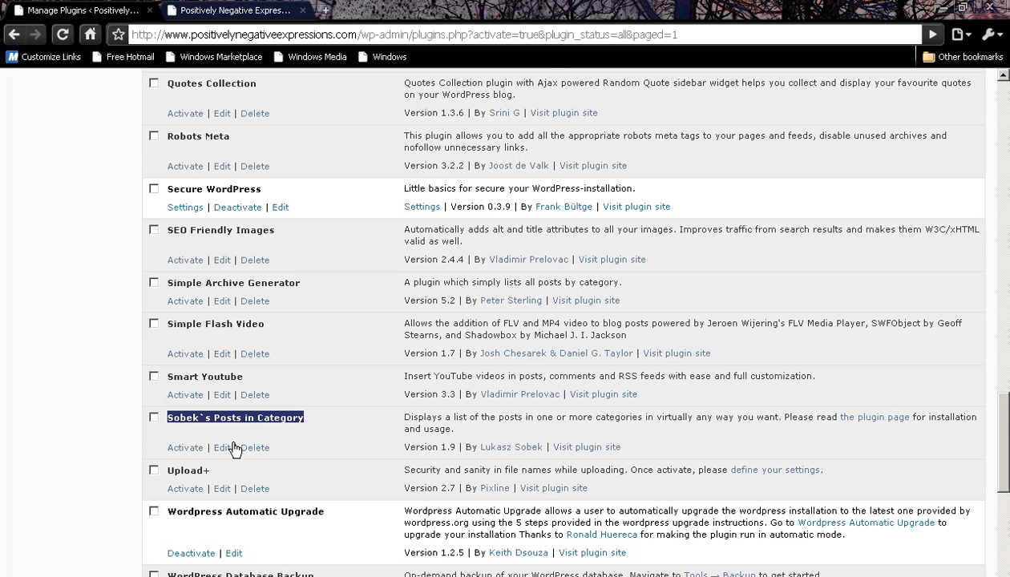
pyautogui.moveTo(276, 372)
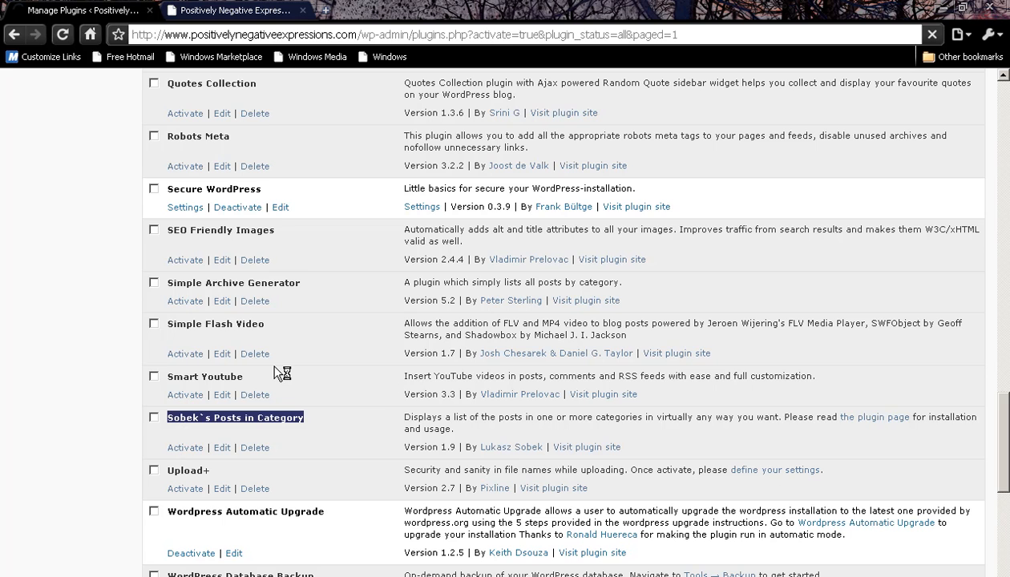
pyautogui.scroll(3)
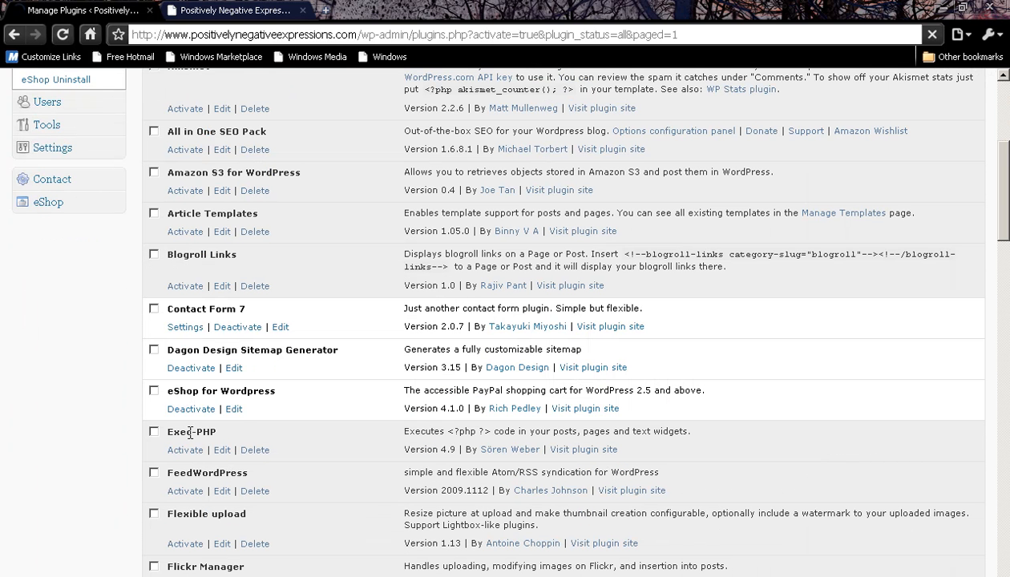
pyautogui.scroll(-3)
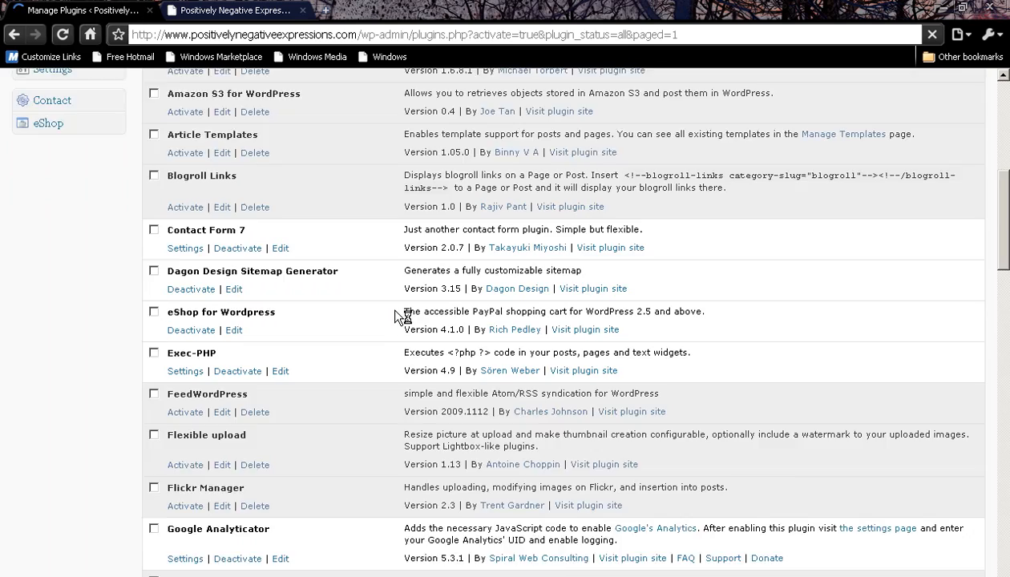
pyautogui.scroll(-3)
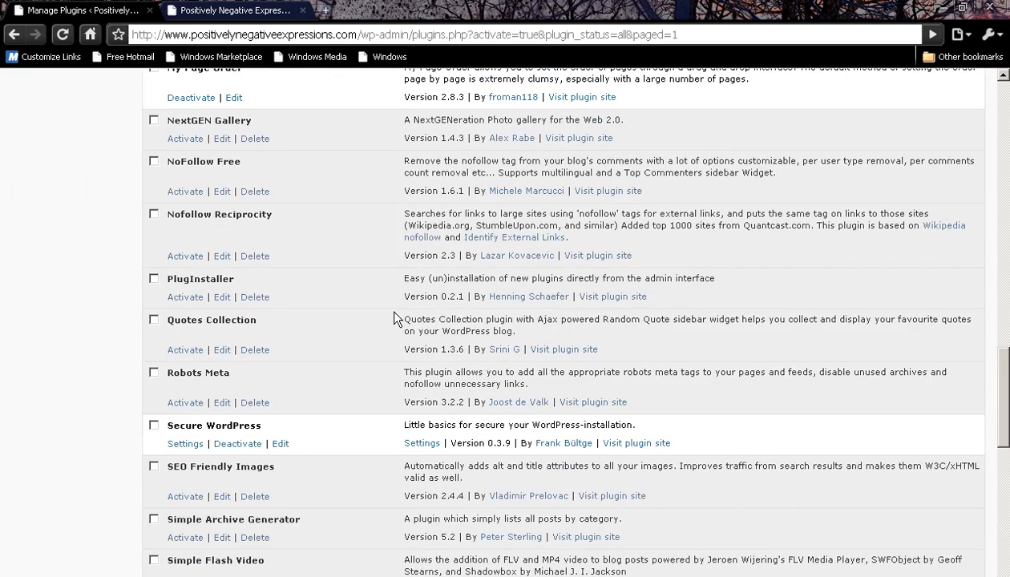
pyautogui.scroll(-3)
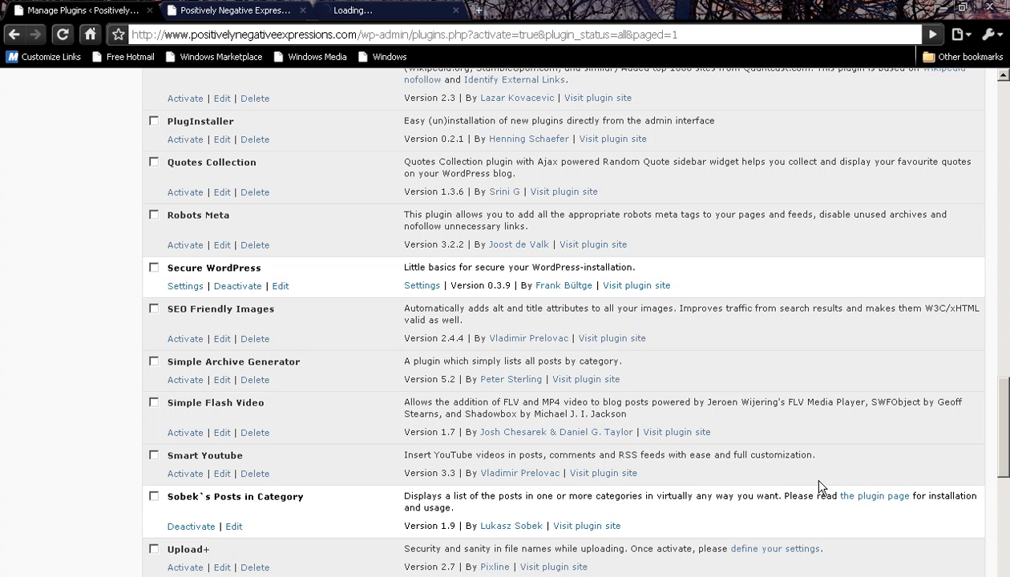
# Step: Copy the <?php sobeks_posts_in_category(xyz) ; ?> basic-usage line from clockworkblogger.com
pyautogui.click(875, 495)
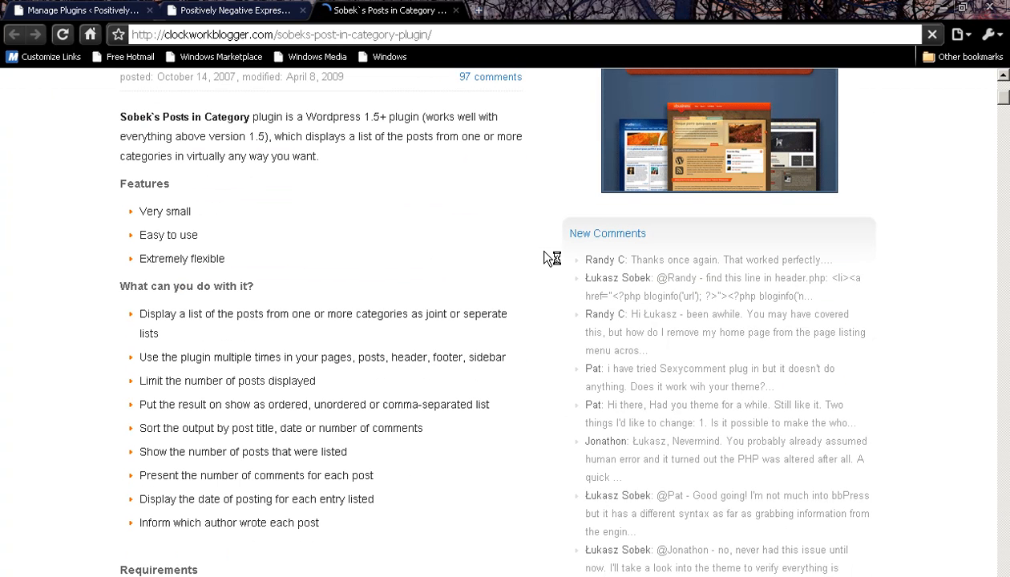
pyautogui.moveTo(290, 386)
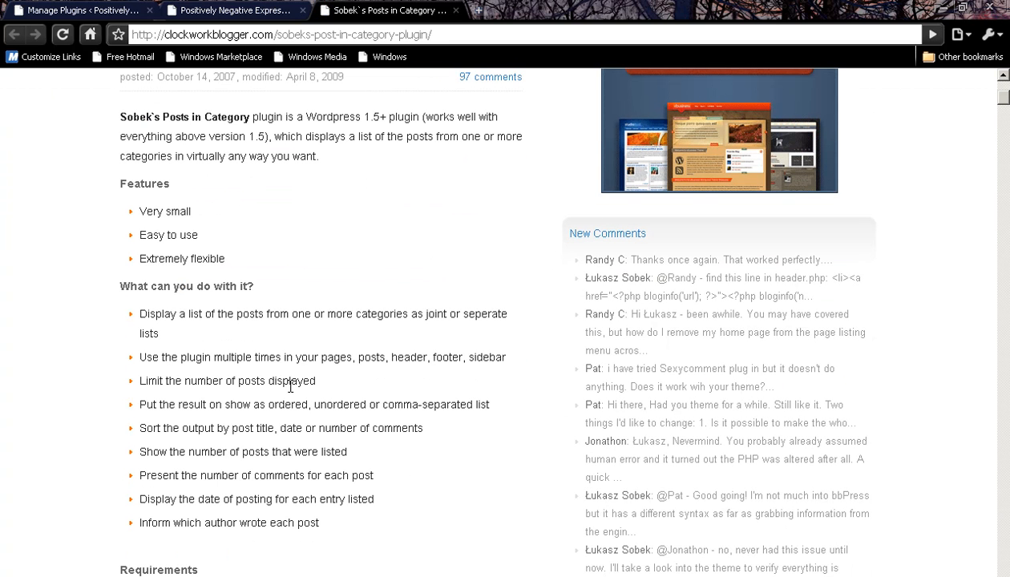
pyautogui.scroll(-3)
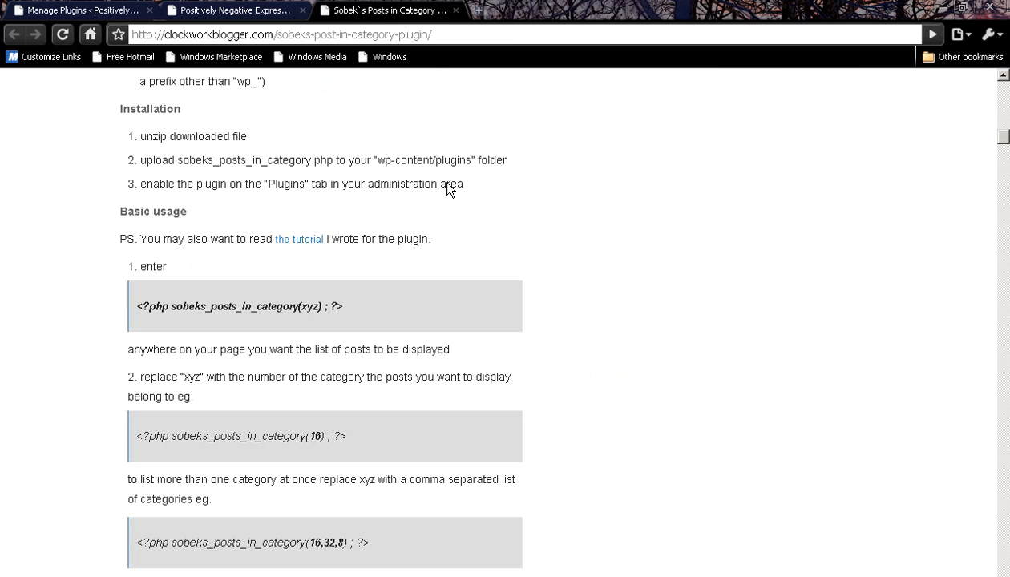
pyautogui.scroll(-3)
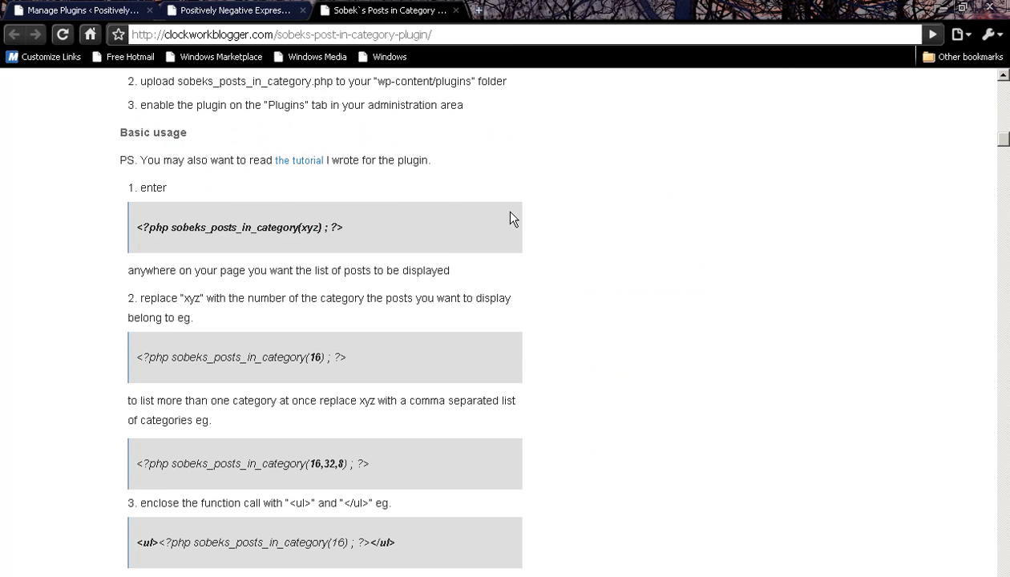
pyautogui.scroll(-3)
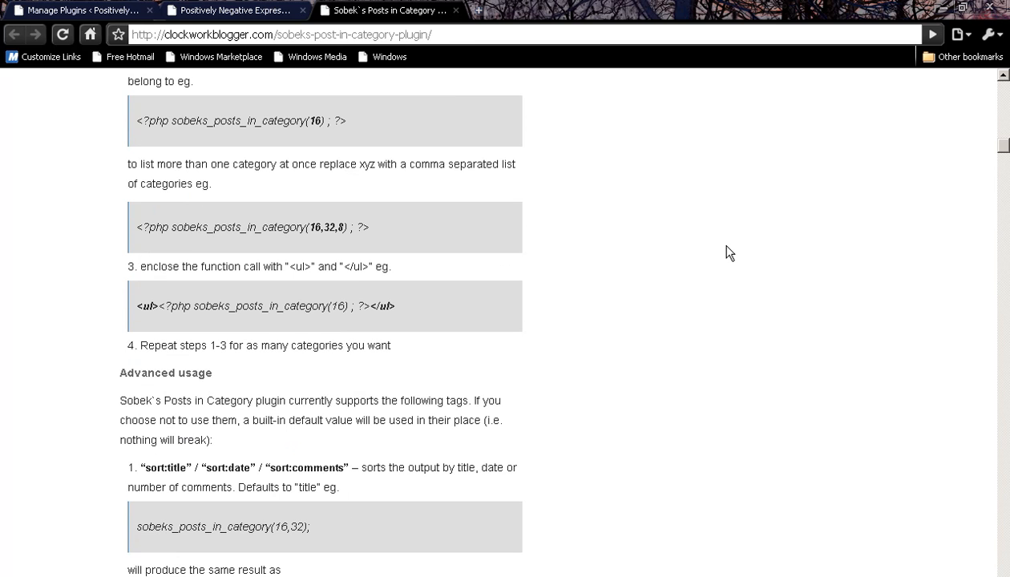
pyautogui.scroll(-3)
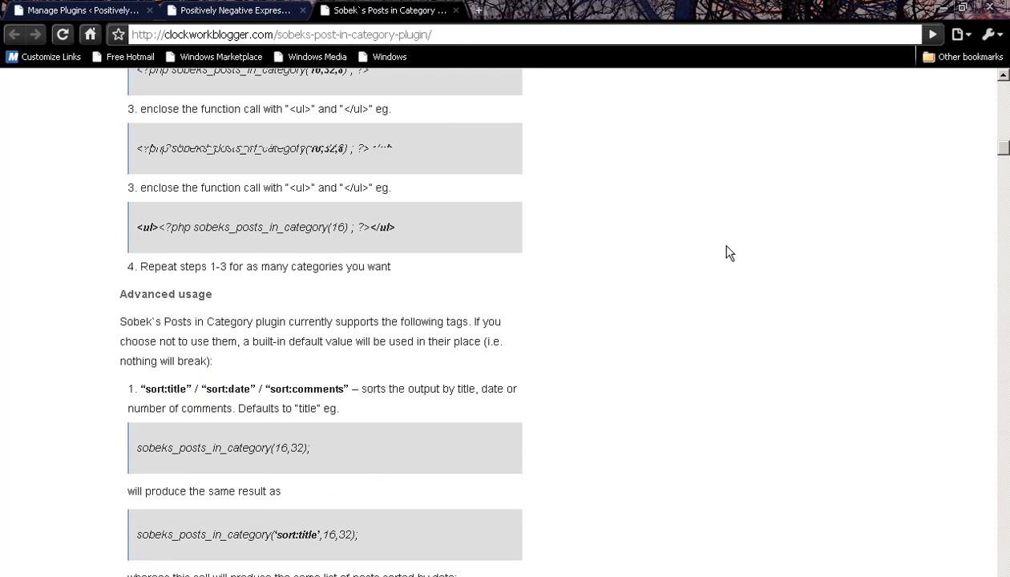
pyautogui.scroll(3)
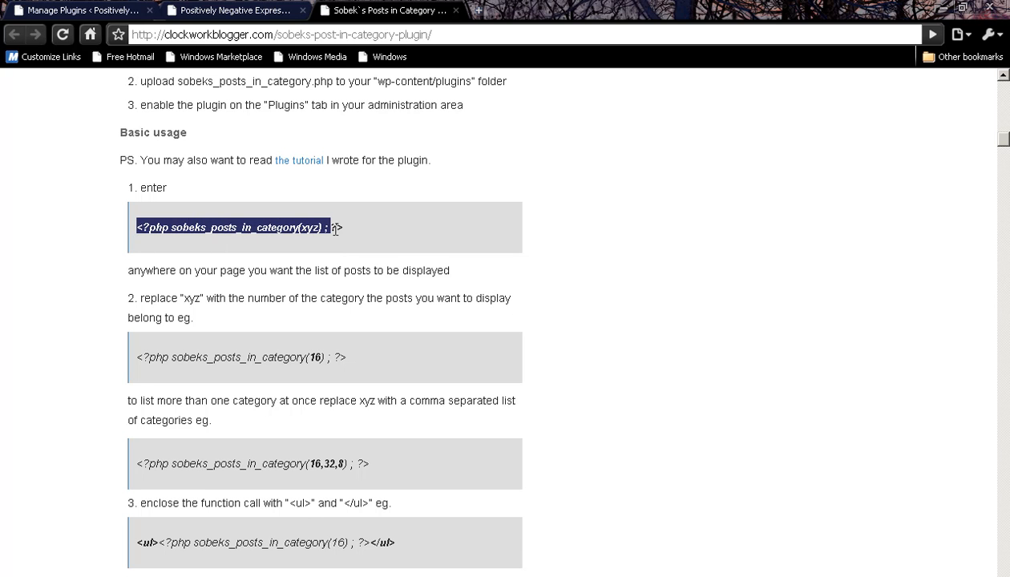
pyautogui.rightClick(232, 227)
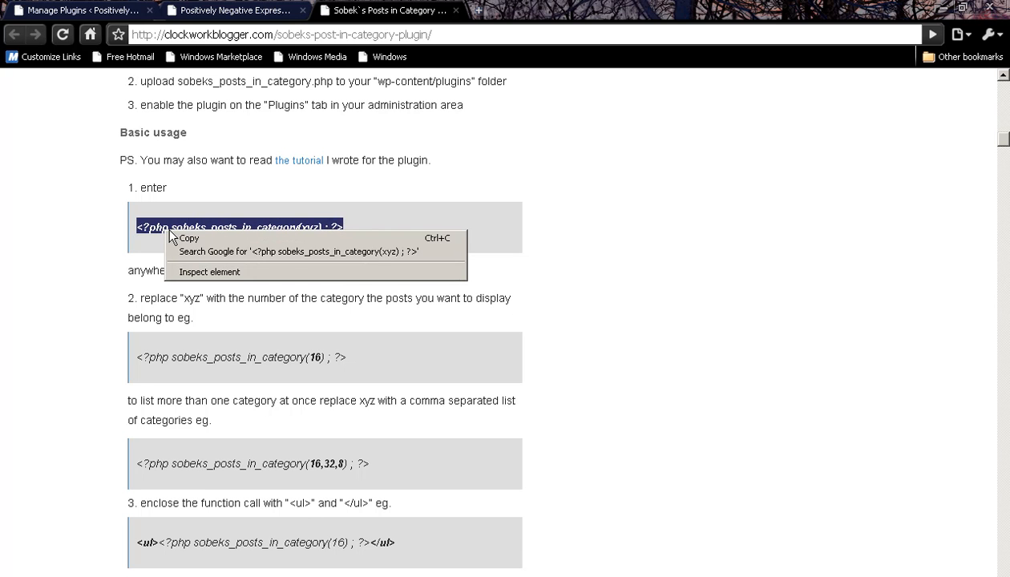
pyautogui.click(76, 10)
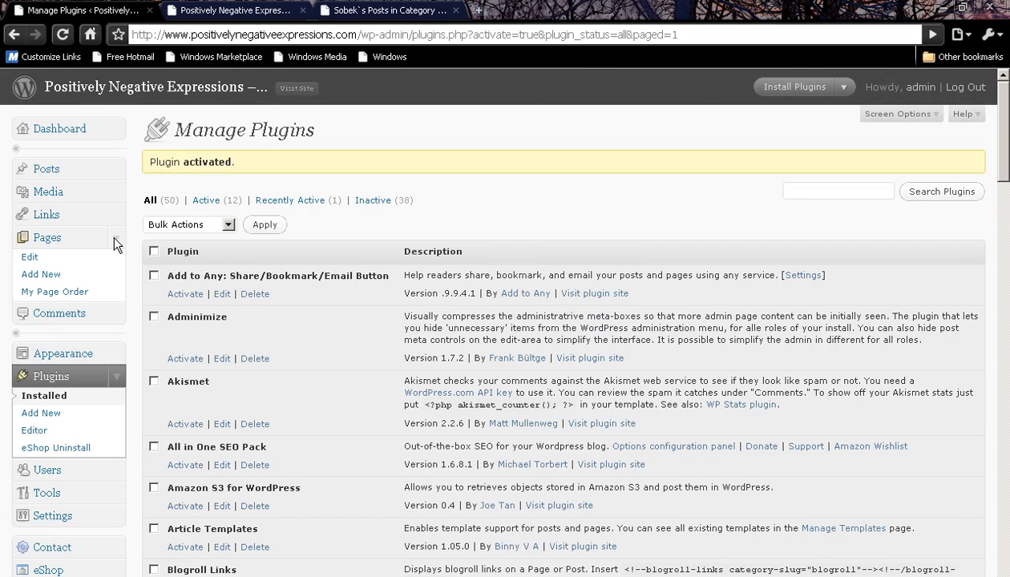
pyautogui.moveTo(235, 10)
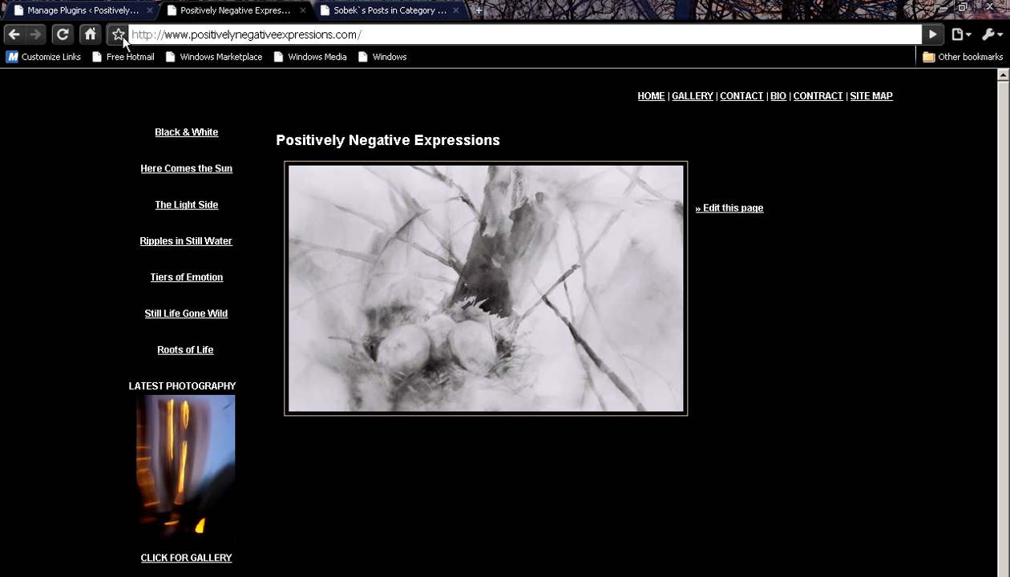
pyautogui.moveTo(692, 100)
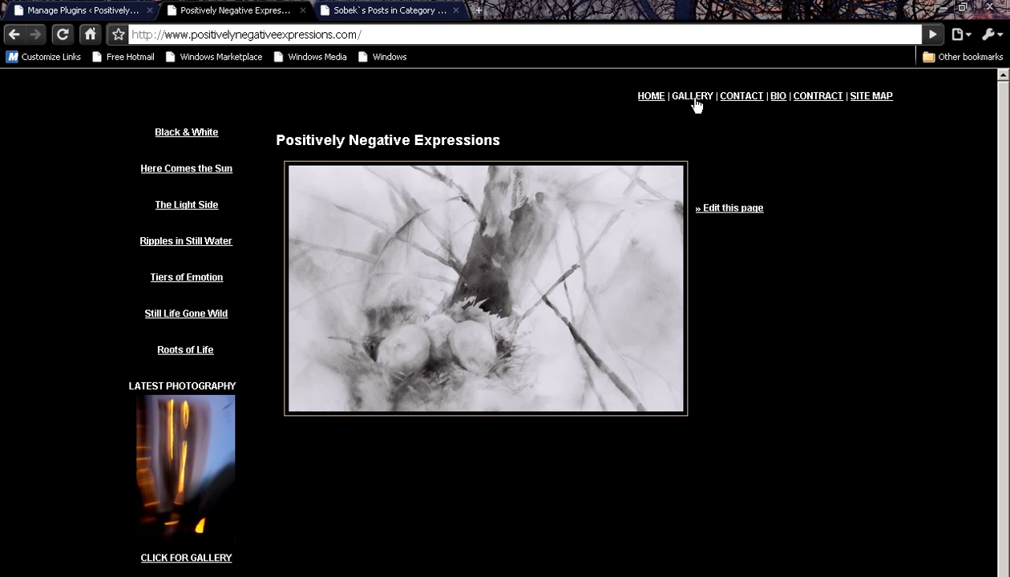
# Step: Browse the gallery, Blue Flame post and Black & White category, then return to plugins admin
pyautogui.click(691, 95)
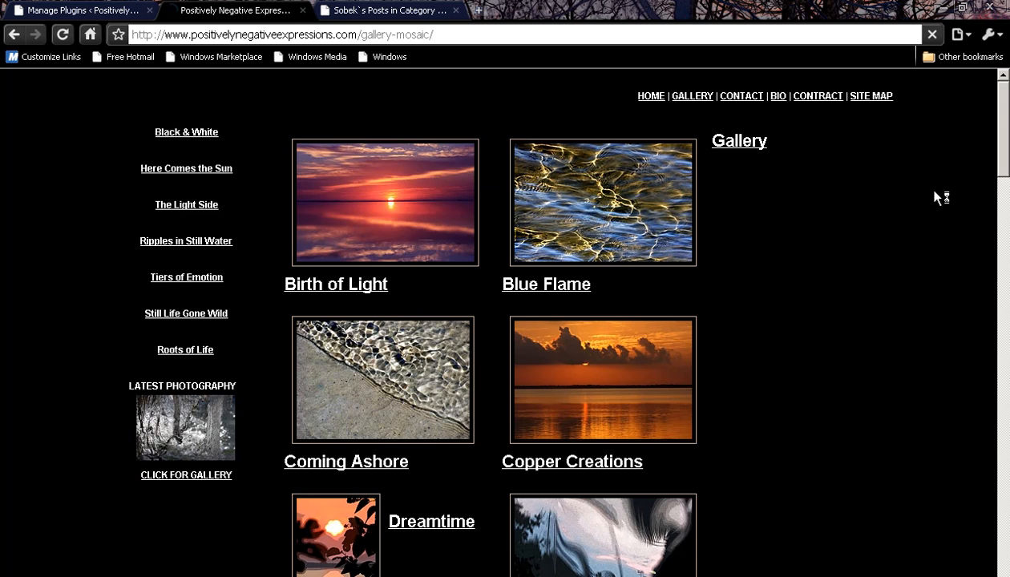
pyautogui.click(601, 202)
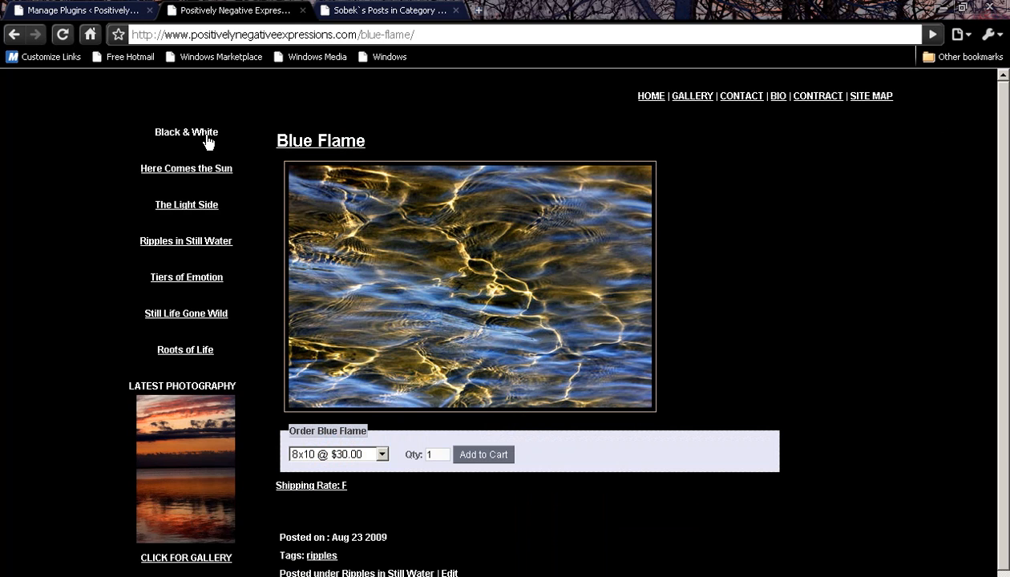
pyautogui.click(186, 133)
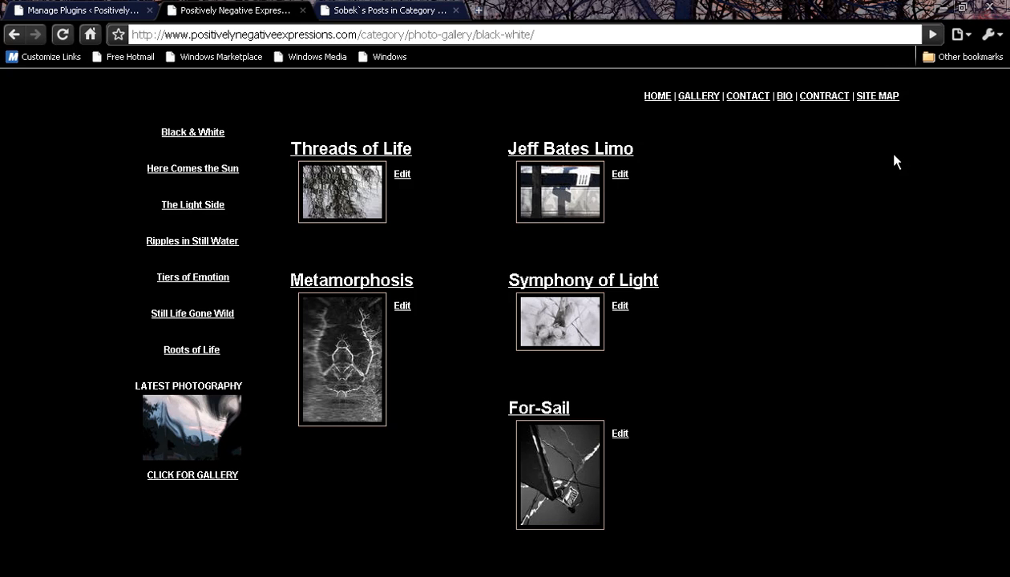
pyautogui.click(80, 9)
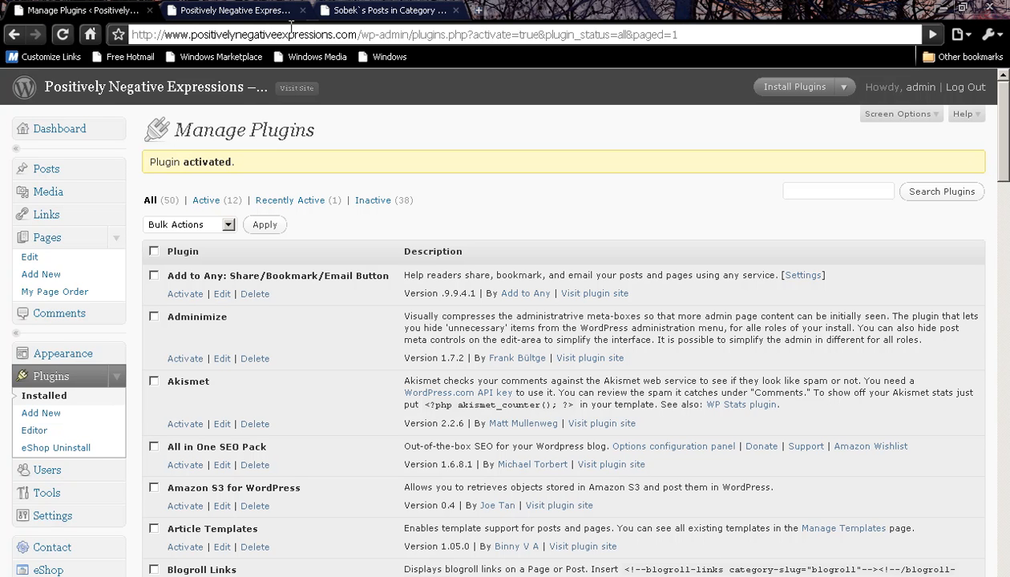
pyautogui.moveTo(501, 231)
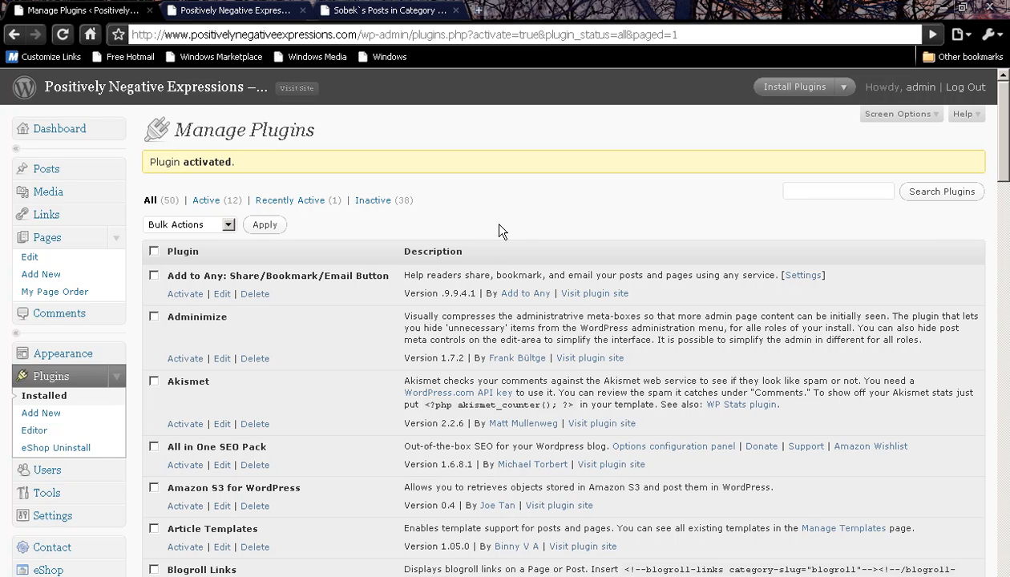
pyautogui.moveTo(138, 234)
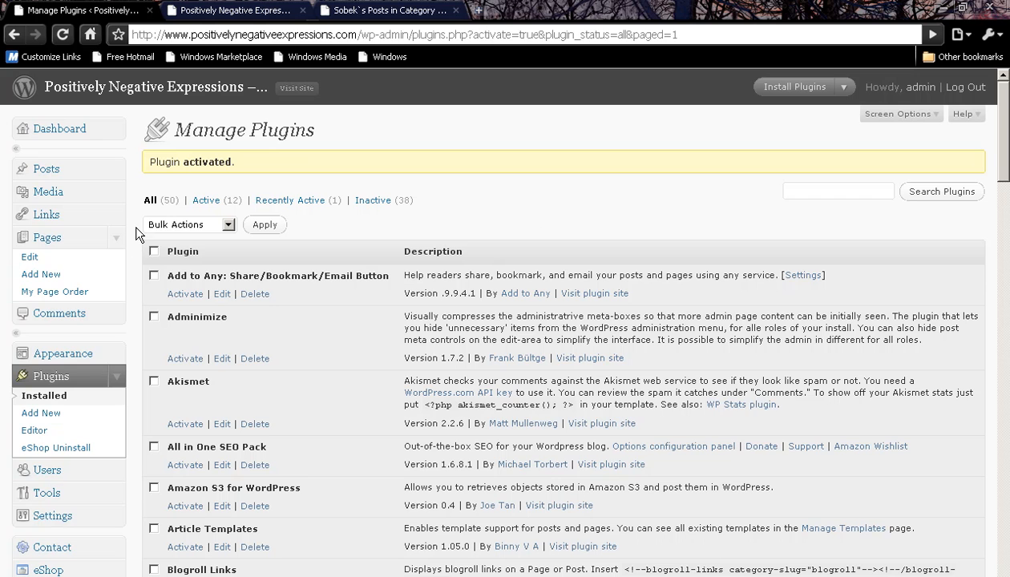
# Step: Draft a page titled PICTURE INDEX with the pasted sobeks_posts_in_category(xyz) snippet, selecting xyz
pyautogui.click(41, 274)
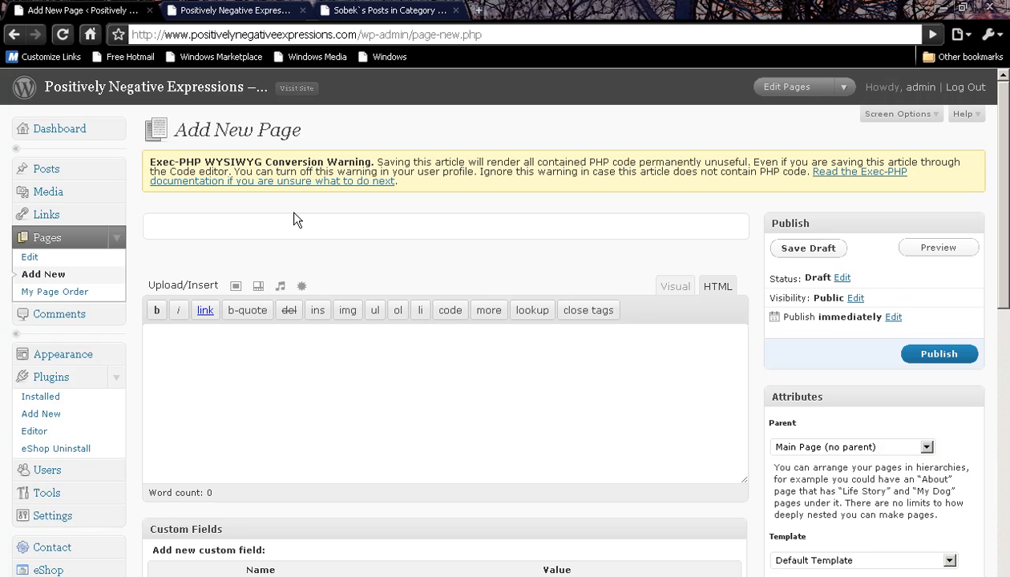
pyautogui.write('ST')
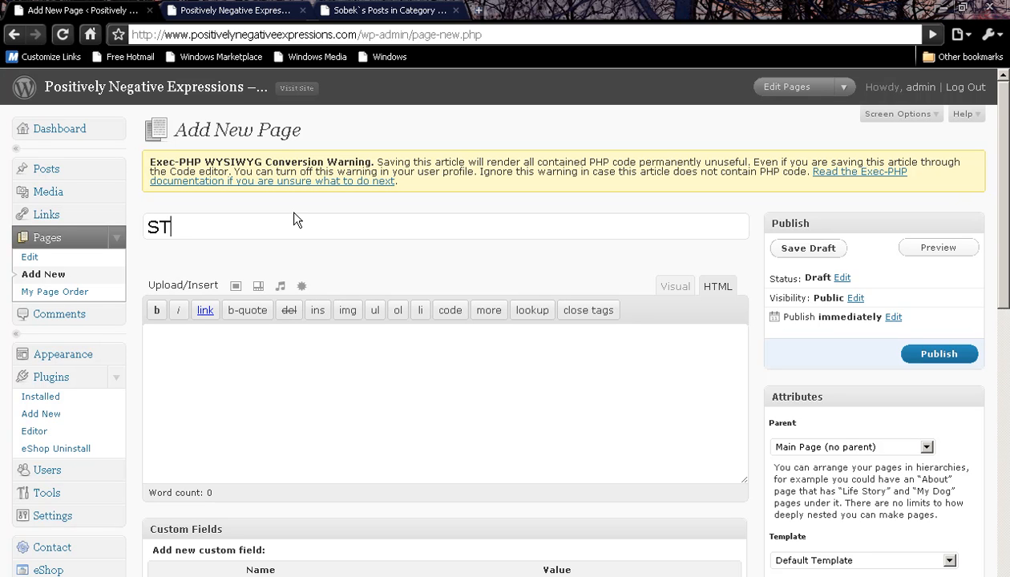
pyautogui.write('PICTURE')
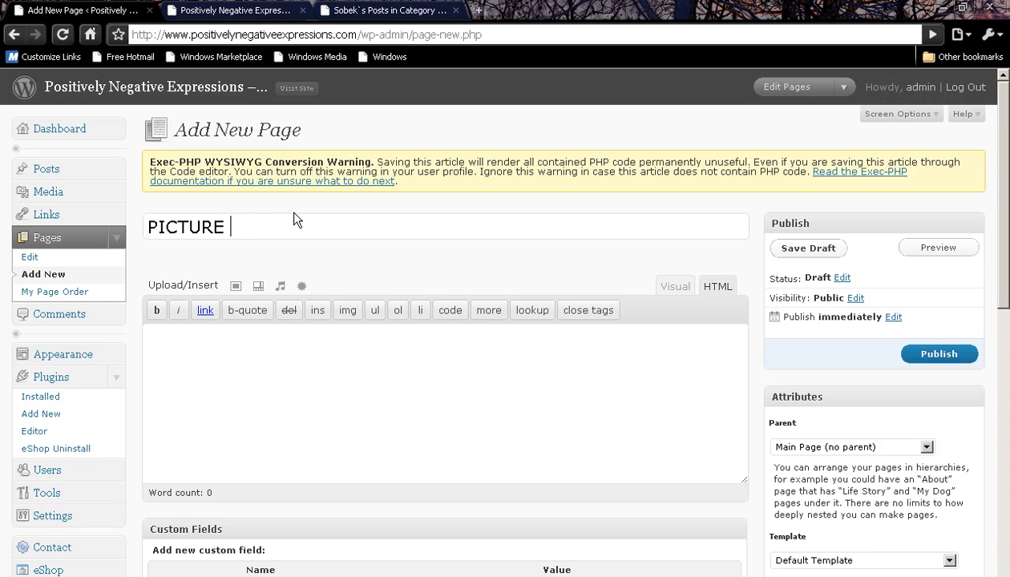
pyautogui.write('INDEX')
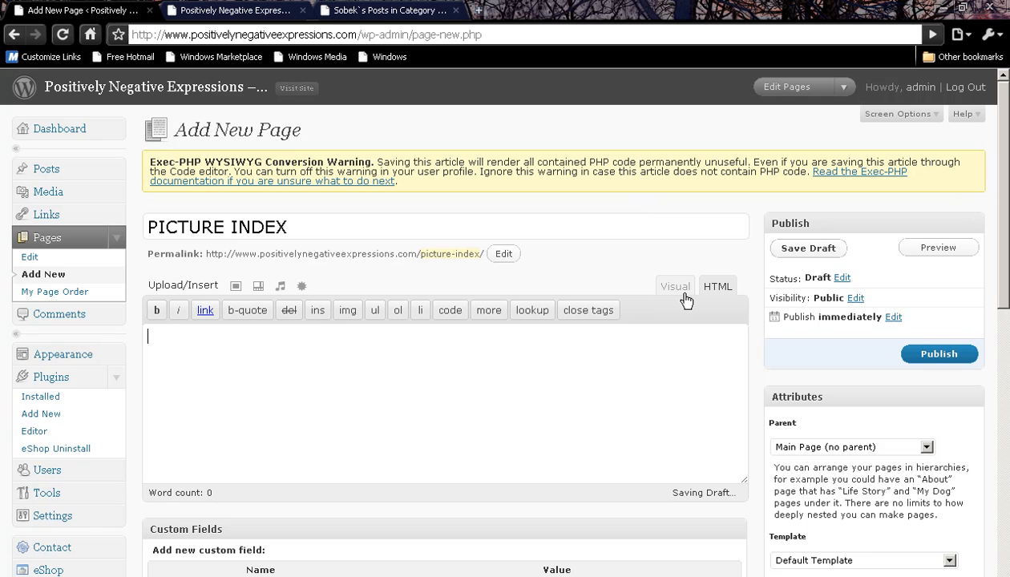
pyautogui.write('<?php sobeks_posts_in_category(xyz) ; ?>')
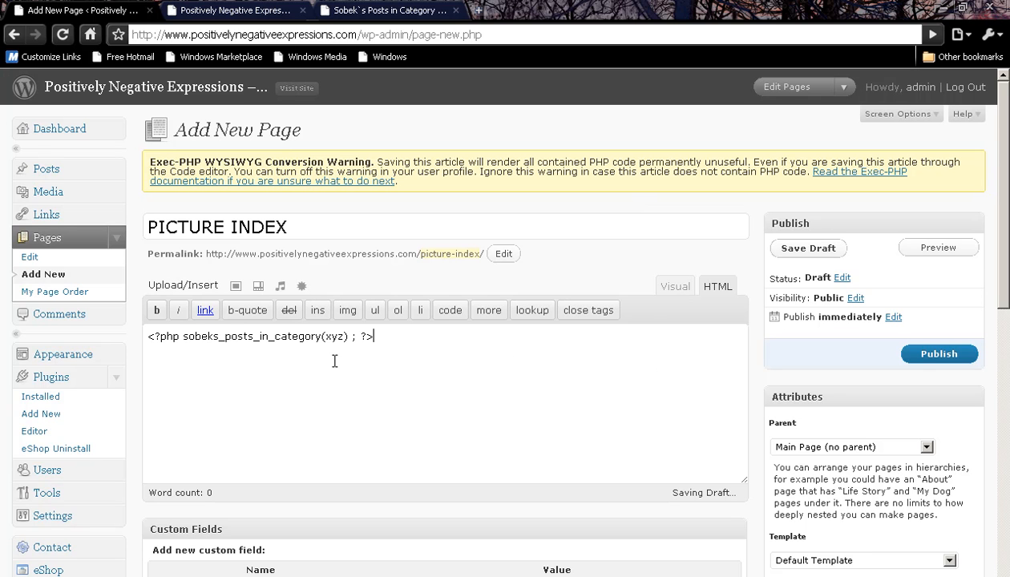
pyautogui.moveTo(48, 169)
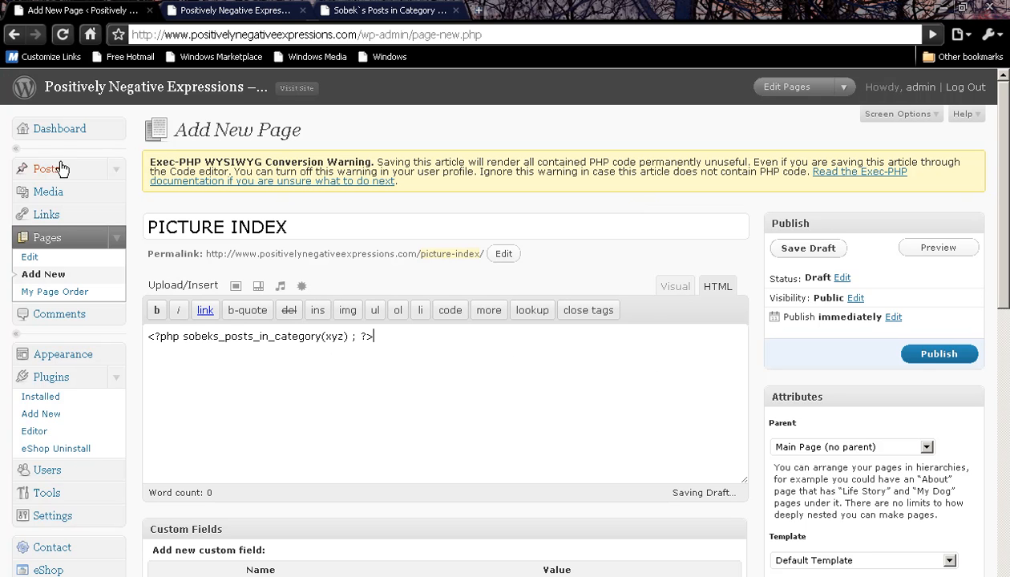
pyautogui.click(48, 168)
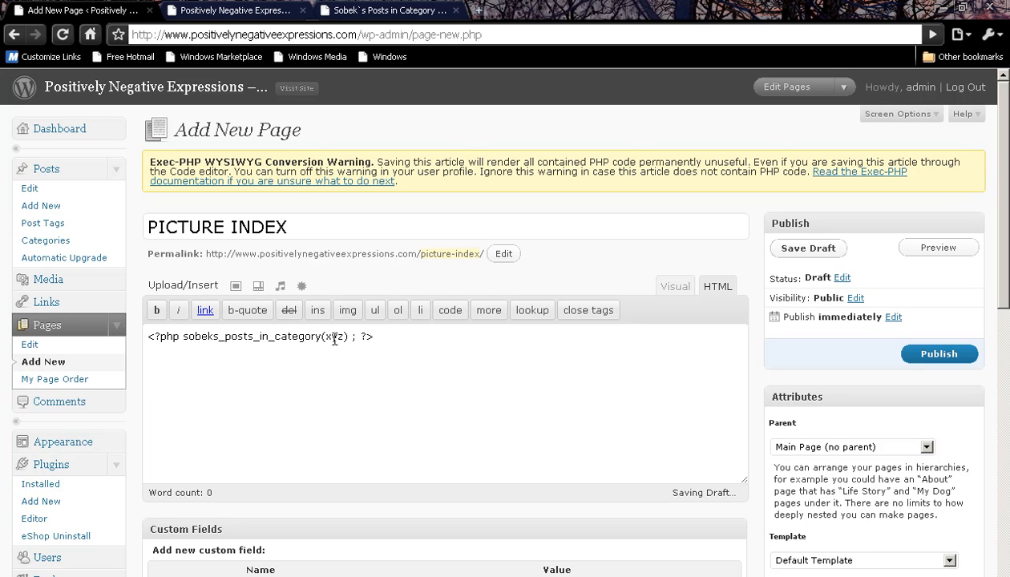
pyautogui.doubleClick(334, 336)
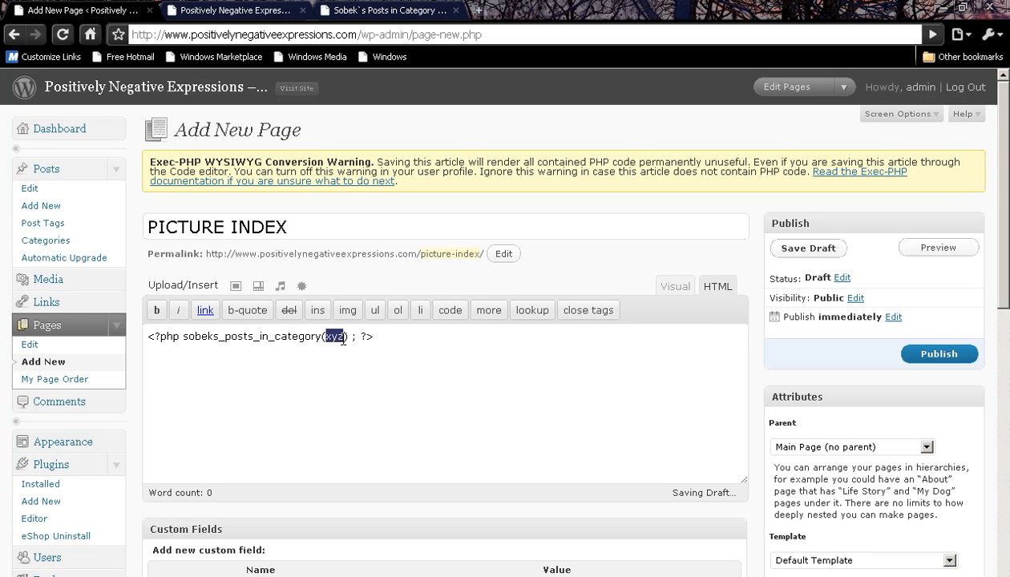
pyautogui.moveTo(75, 175)
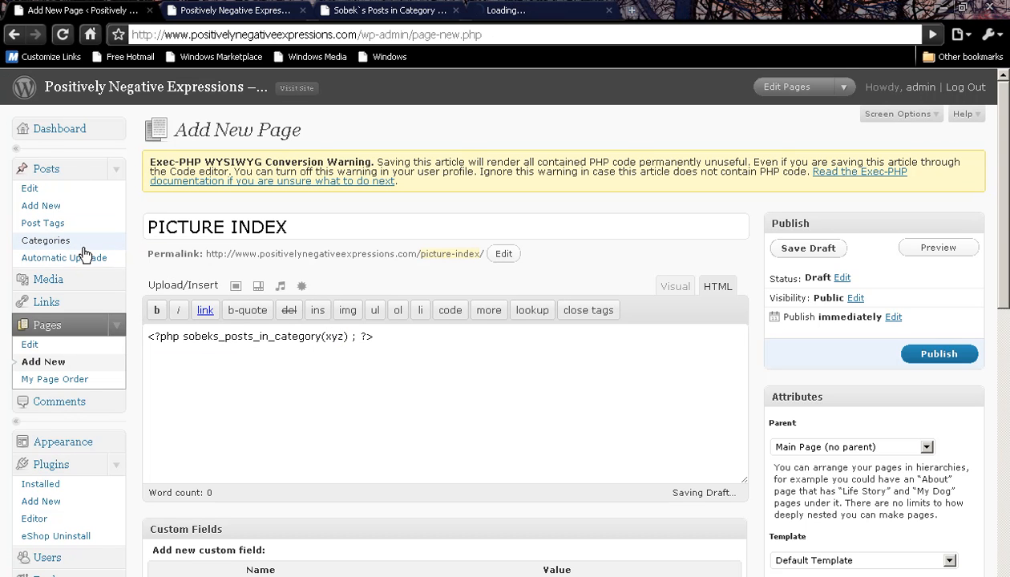
# Step: Open Posts > Categories in a new tab and look up Black & White's ID (4)
pyautogui.click(46, 241)
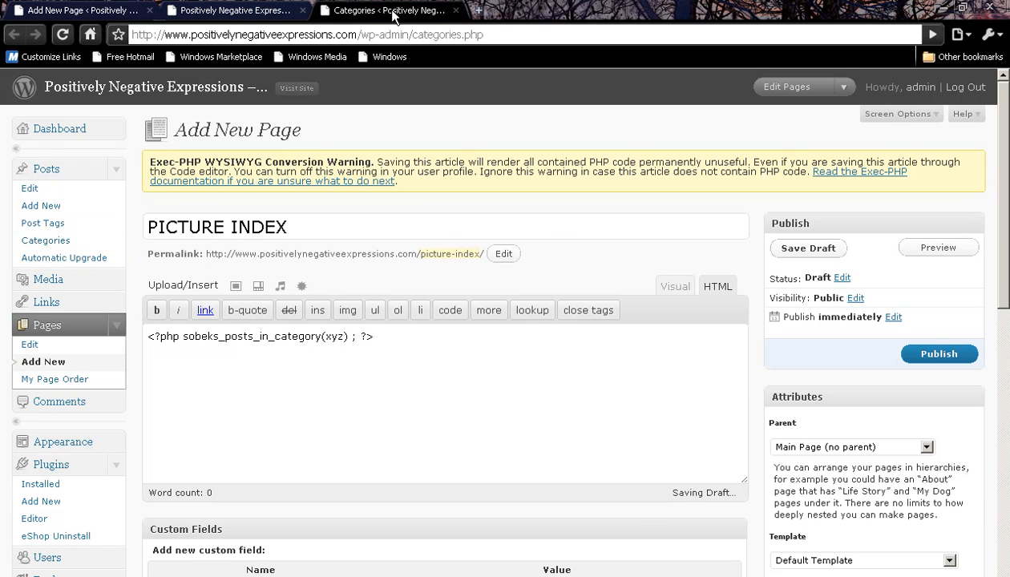
pyautogui.click(387, 10)
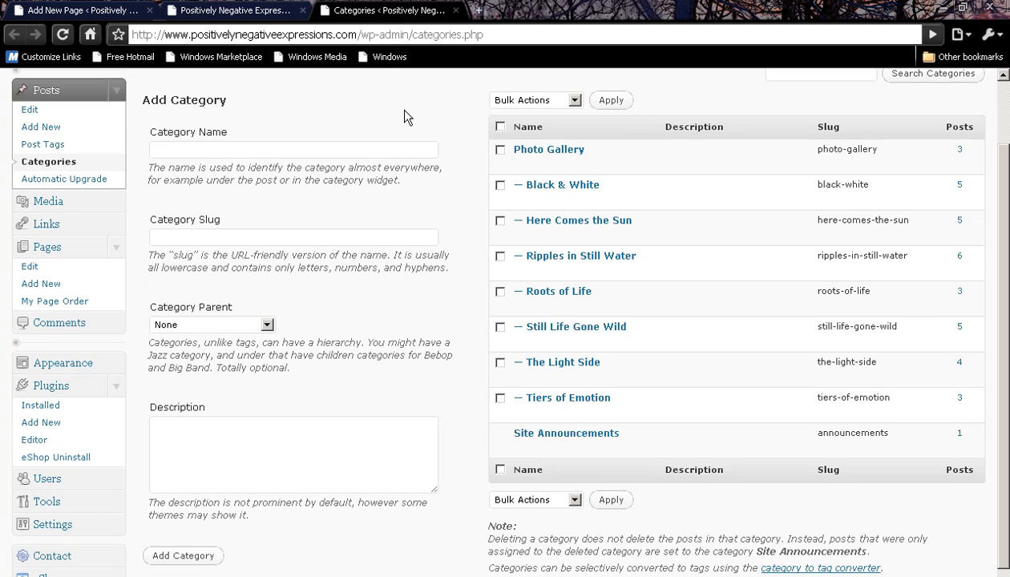
pyautogui.scroll(3)
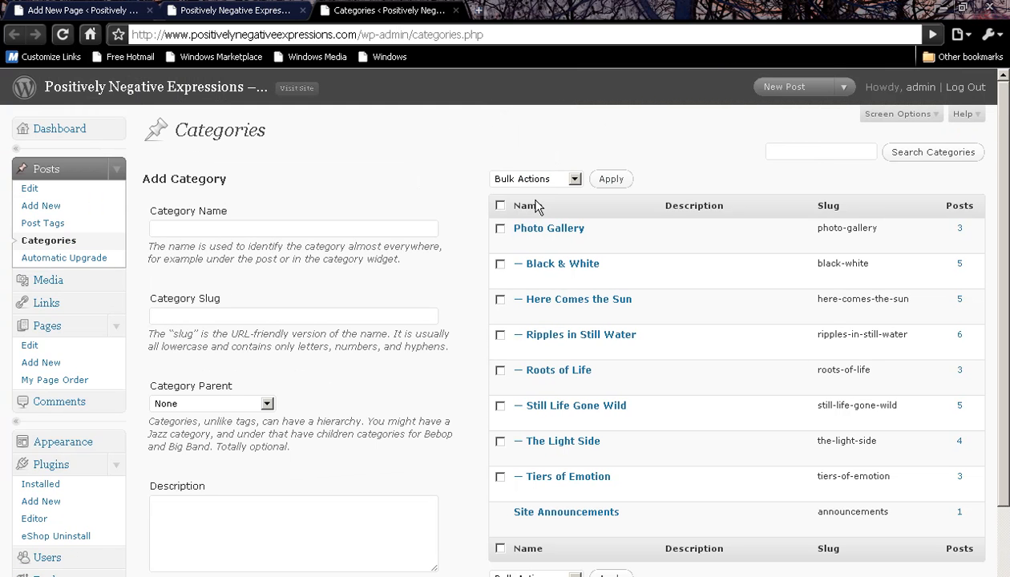
pyautogui.scroll(-3)
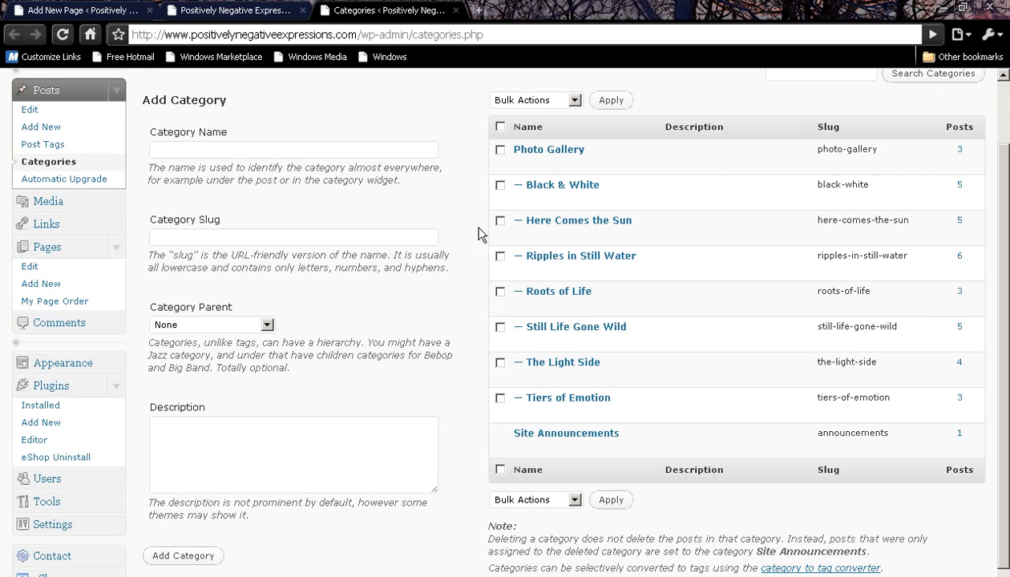
pyautogui.moveTo(548, 149)
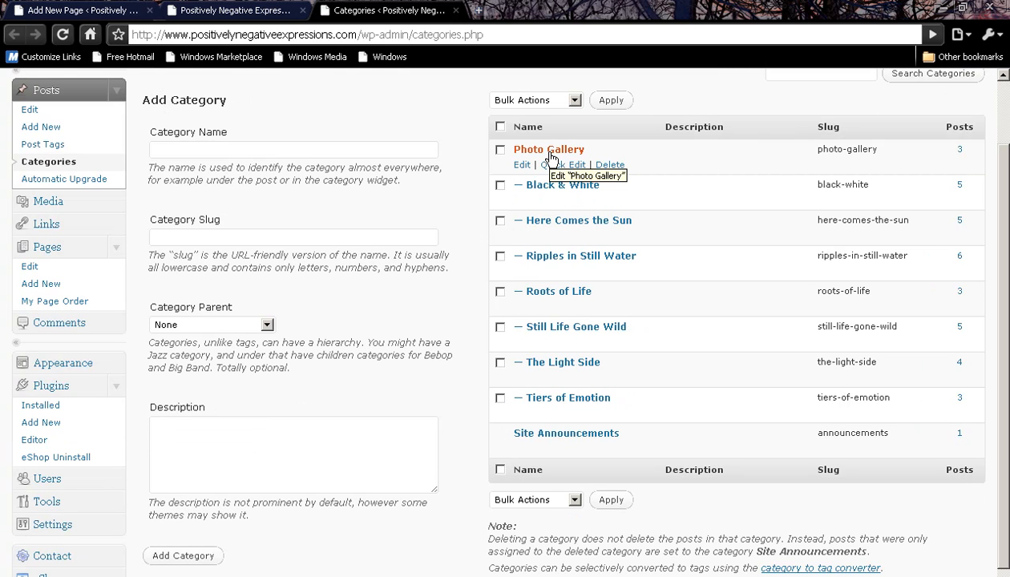
pyautogui.moveTo(552, 156)
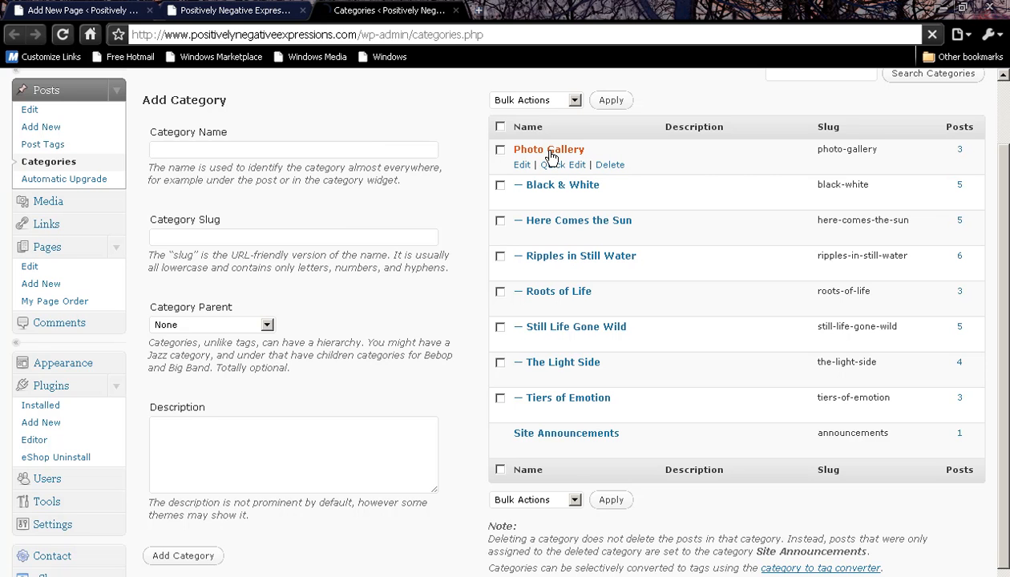
pyautogui.click(521, 164)
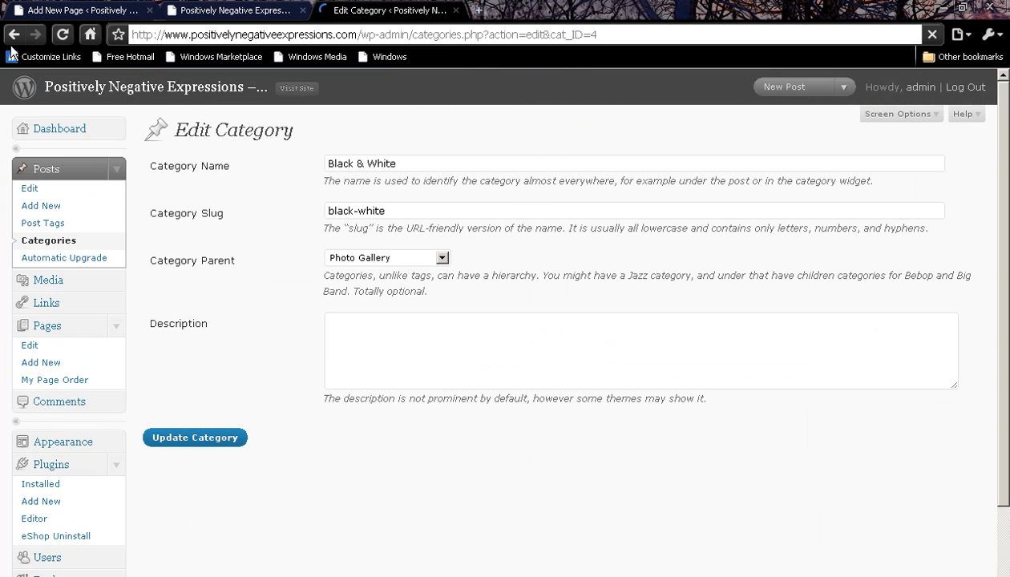
pyautogui.click(194, 437)
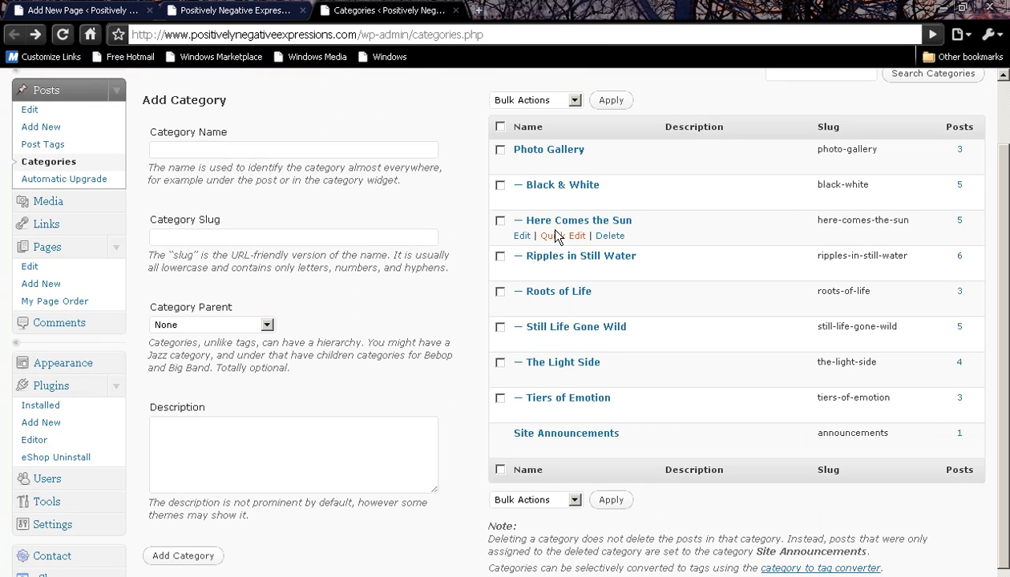
pyautogui.moveTo(88, 10)
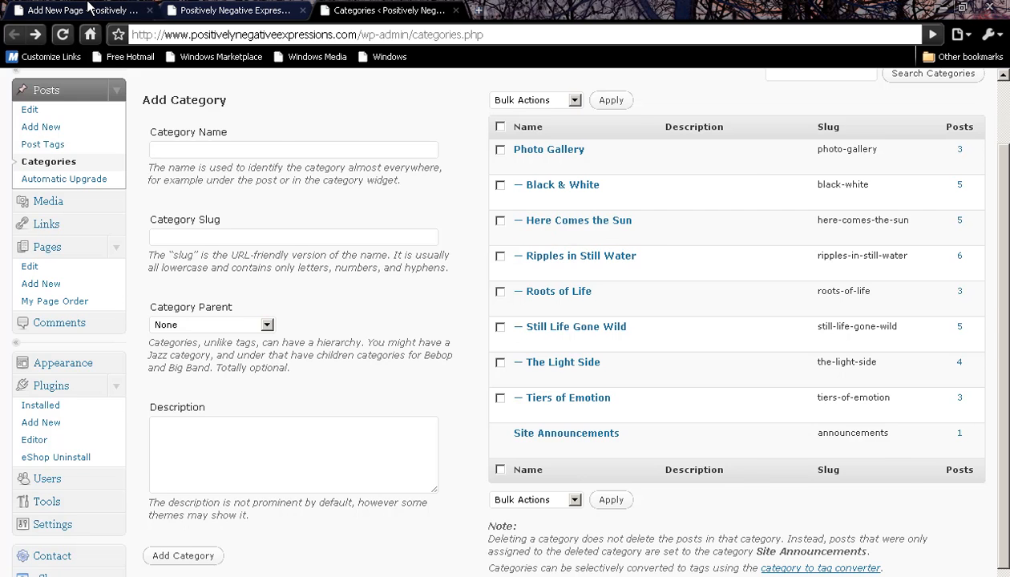
# Step: Replace xyz with 4 and add a <strong>HERE COMES THE SUN heading above the snippet
pyautogui.click(80, 10)
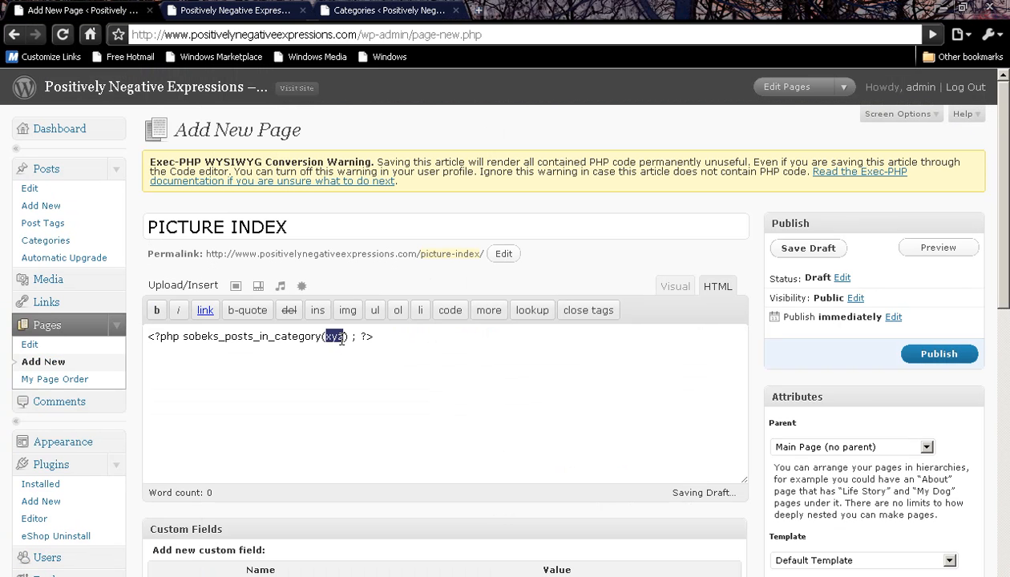
pyautogui.write('4')
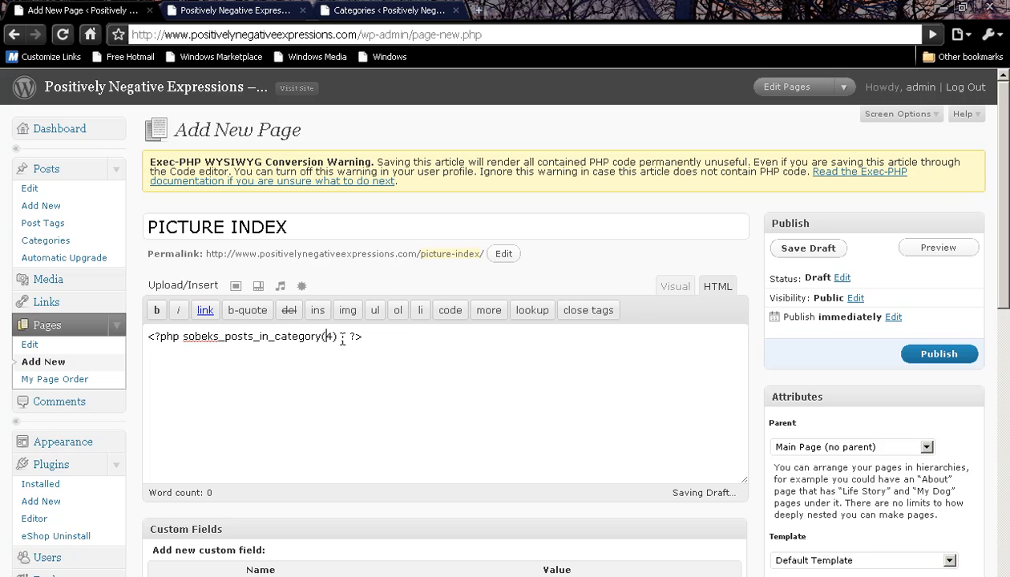
pyautogui.press('Return')
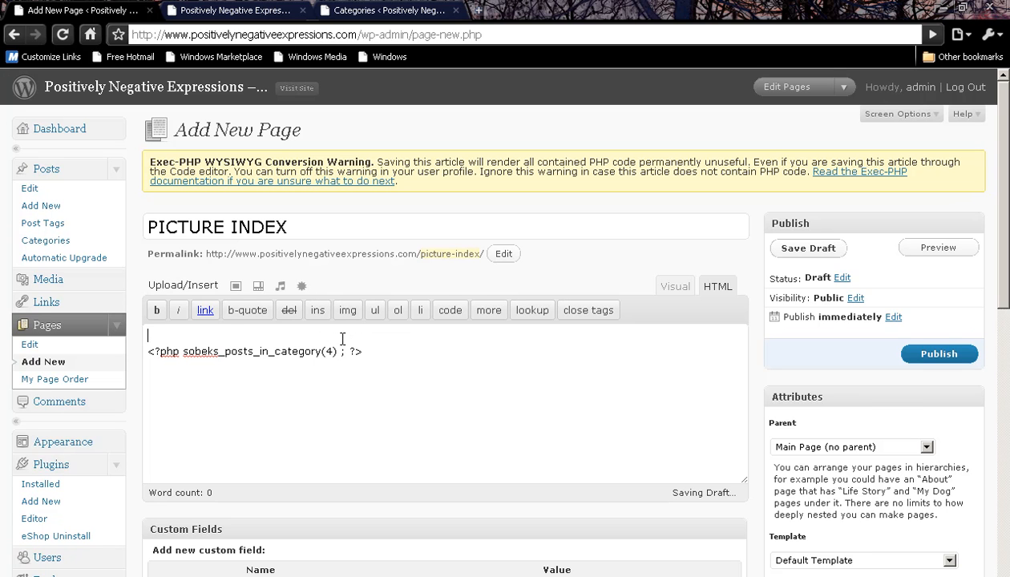
pyautogui.write('<strong>HERE')
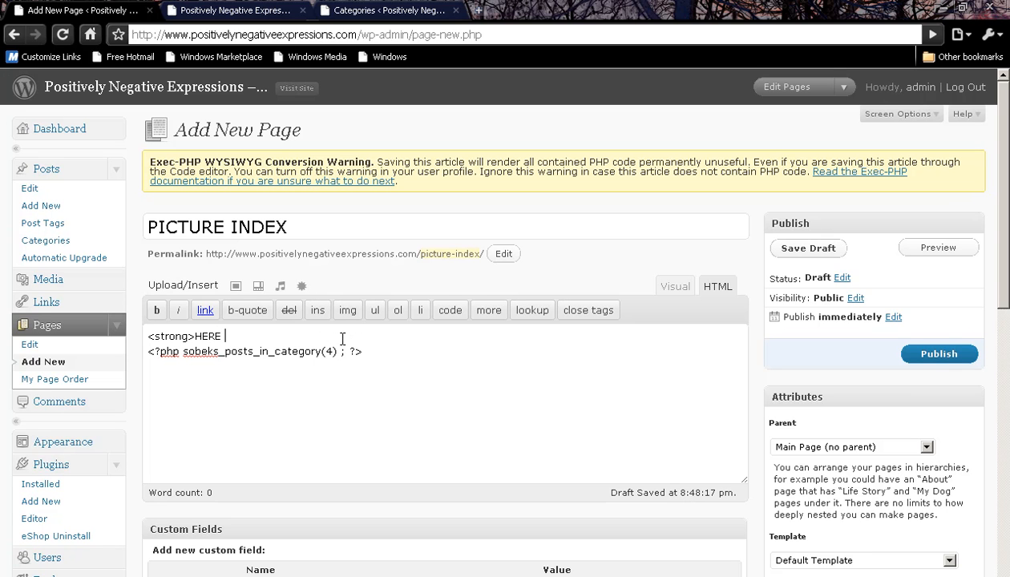
pyautogui.write('COMES THE SUN</strong>')
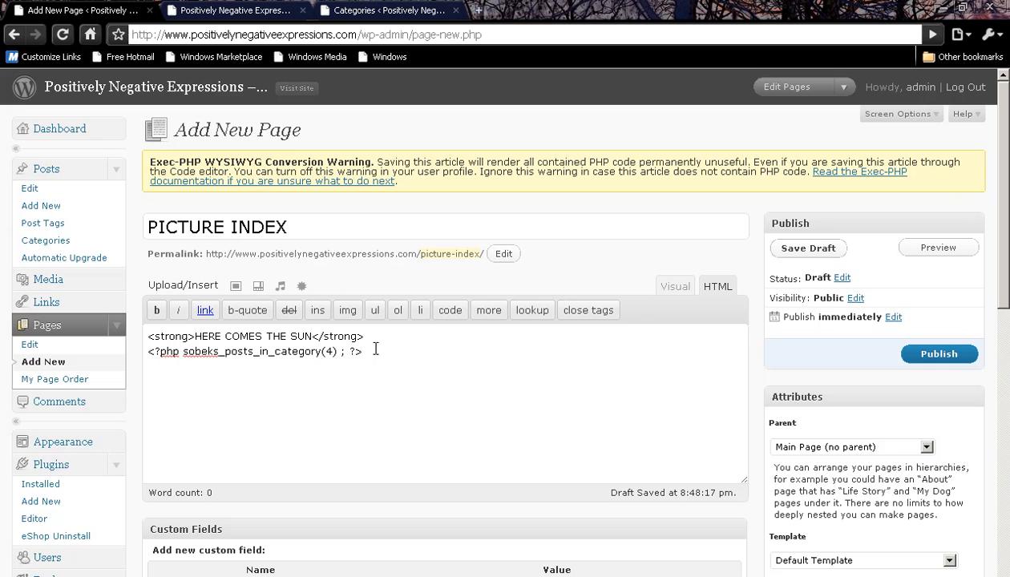
pyautogui.moveTo(682, 273)
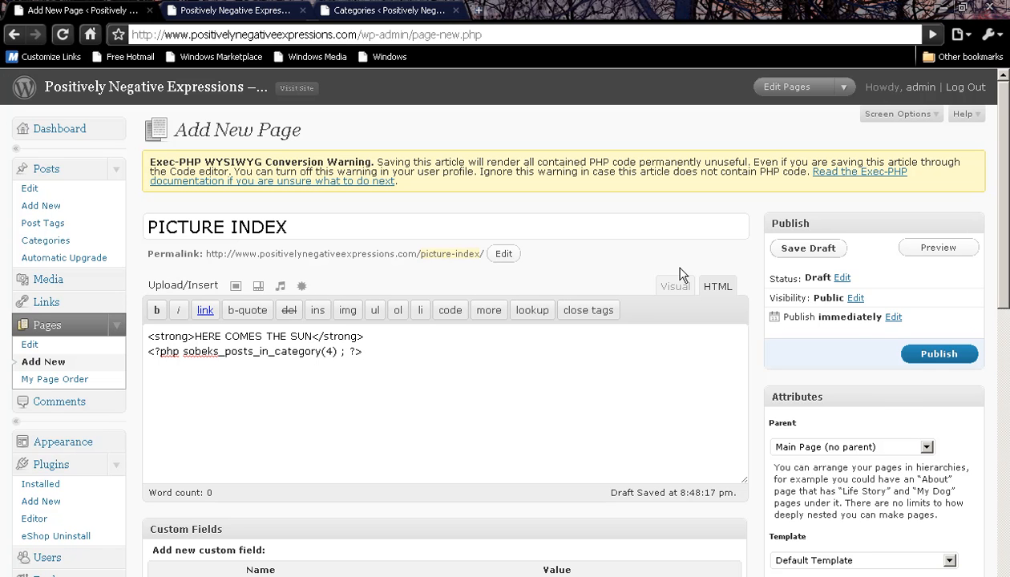
pyautogui.moveTo(938, 354)
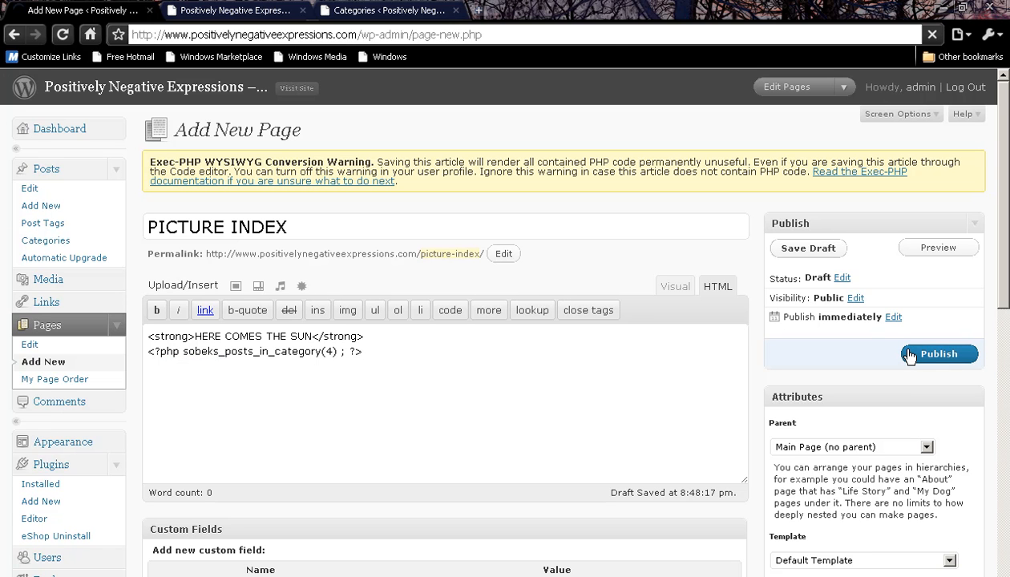
# Step: Publish the PICTURE INDEX page and open its live view in a new tab
pyautogui.click(938, 354)
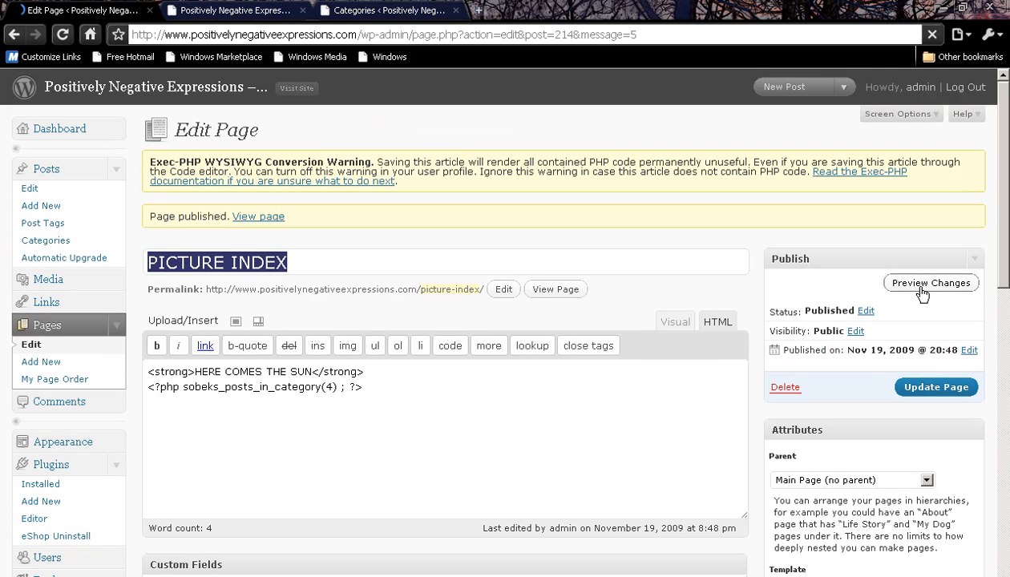
pyautogui.click(555, 289)
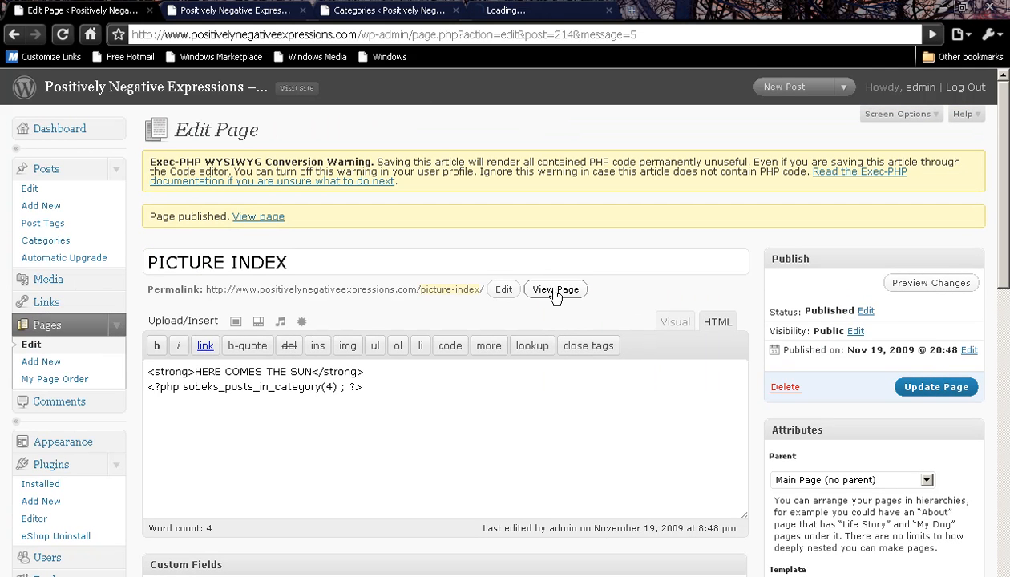
pyautogui.click(555, 289)
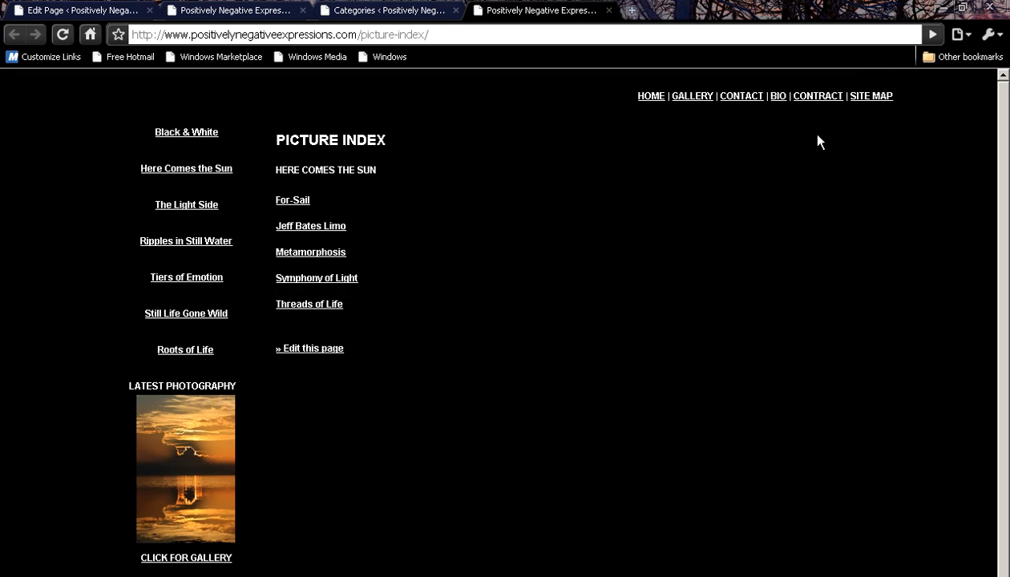
pyautogui.moveTo(220, 183)
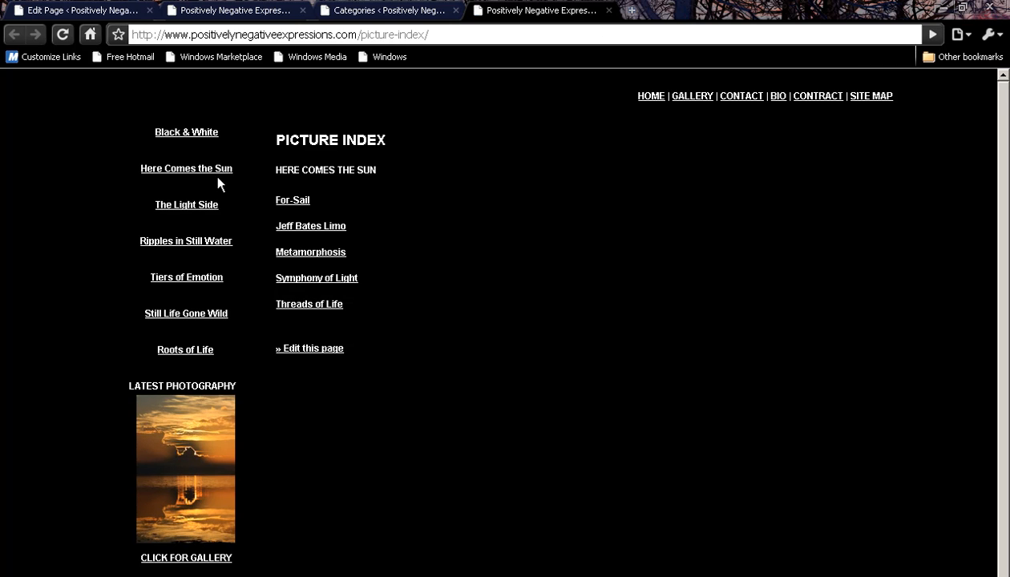
pyautogui.moveTo(279, 174)
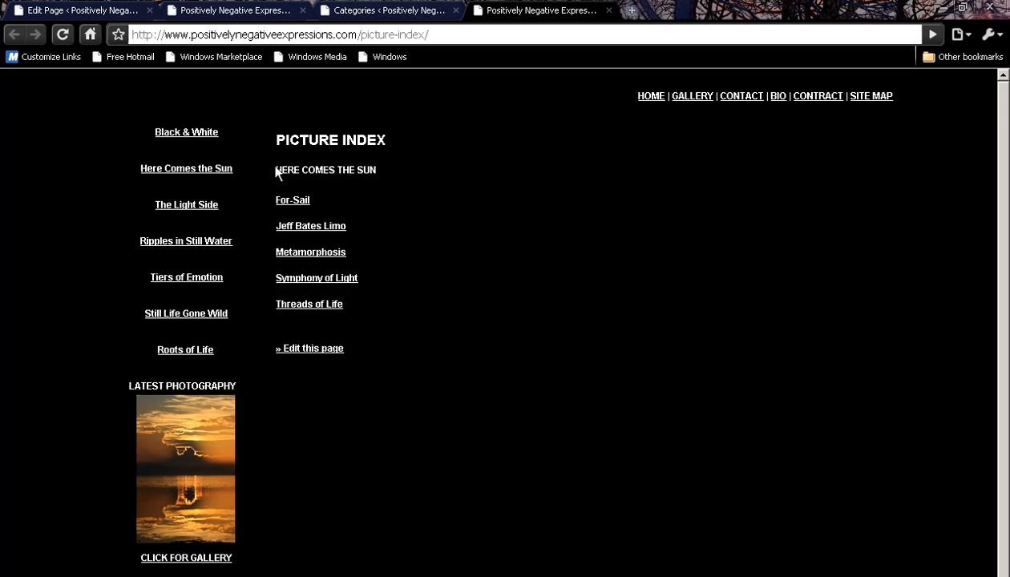
pyautogui.moveTo(276, 199)
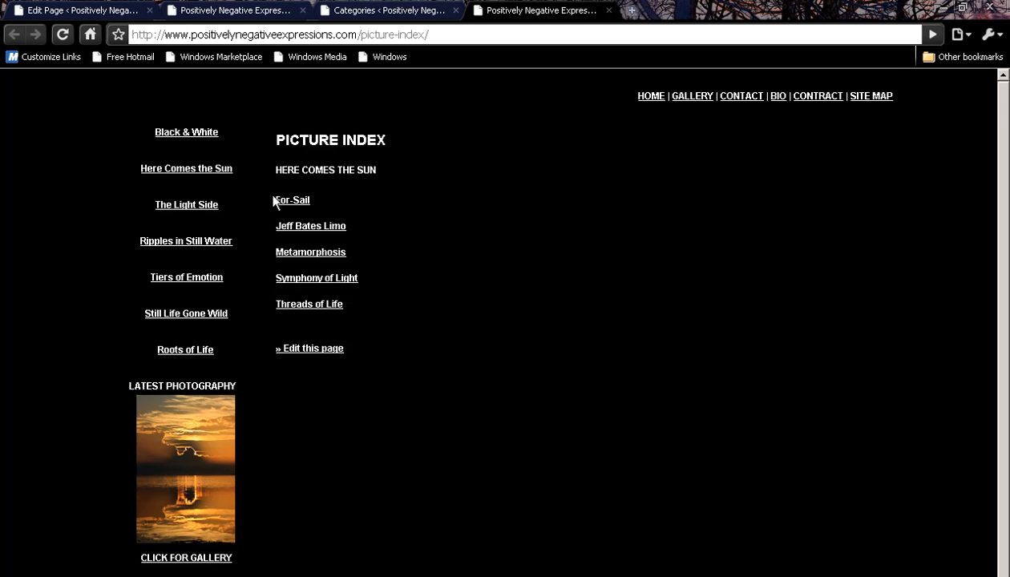
pyautogui.moveTo(283, 173)
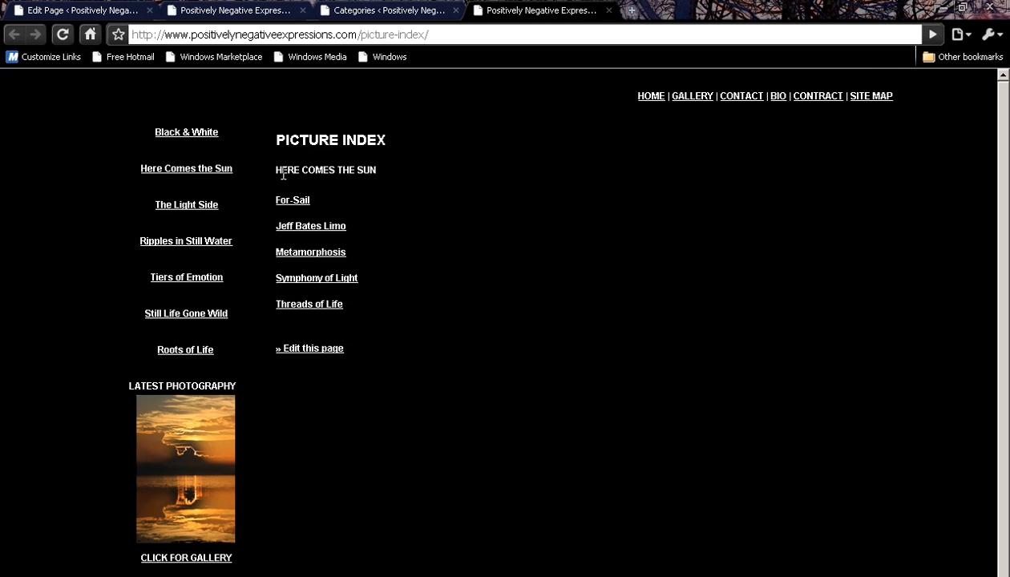
pyautogui.moveTo(407, 175)
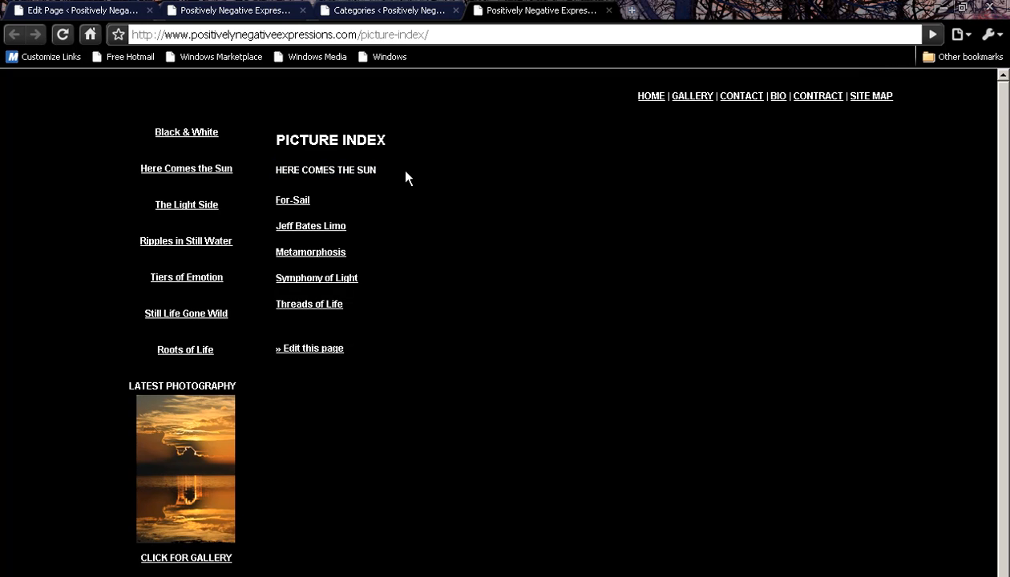
pyautogui.moveTo(303, 250)
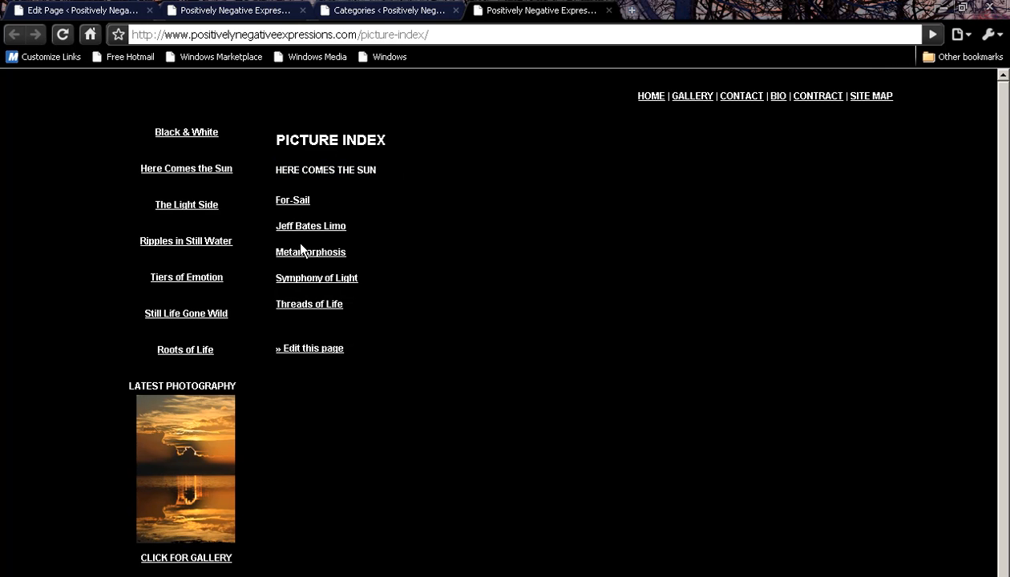
pyautogui.moveTo(303, 243)
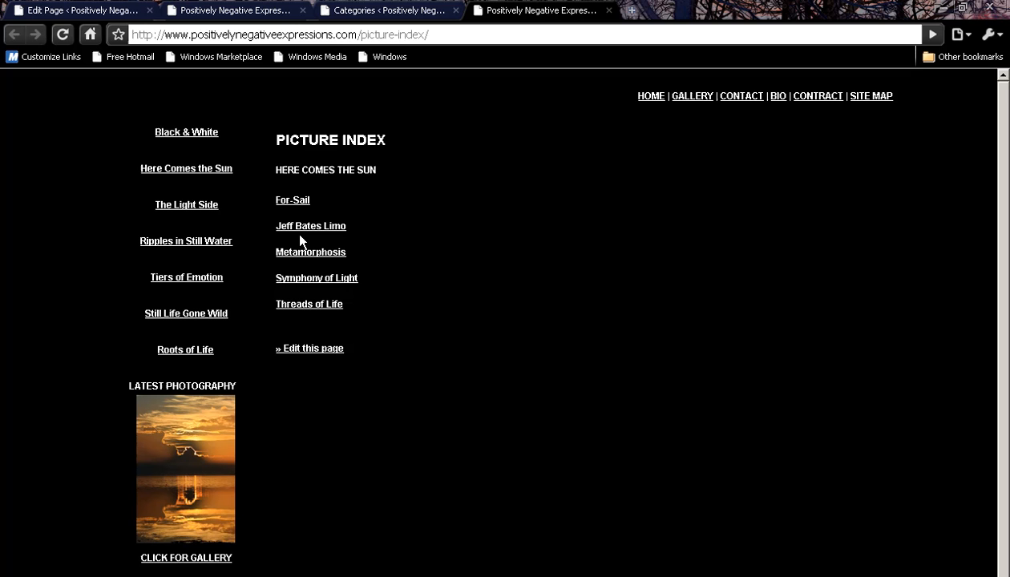
pyautogui.moveTo(301, 209)
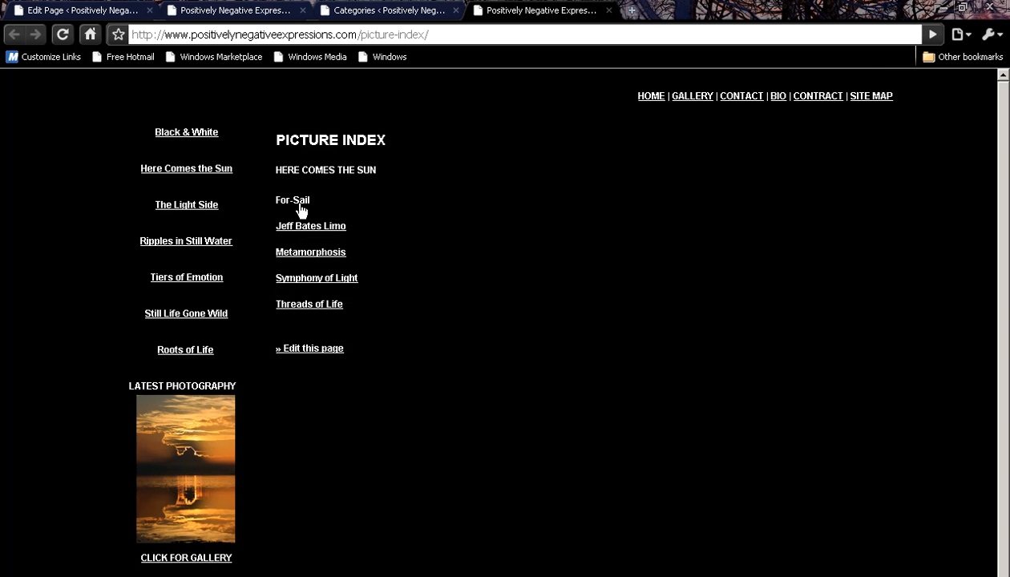
pyautogui.moveTo(388, 10)
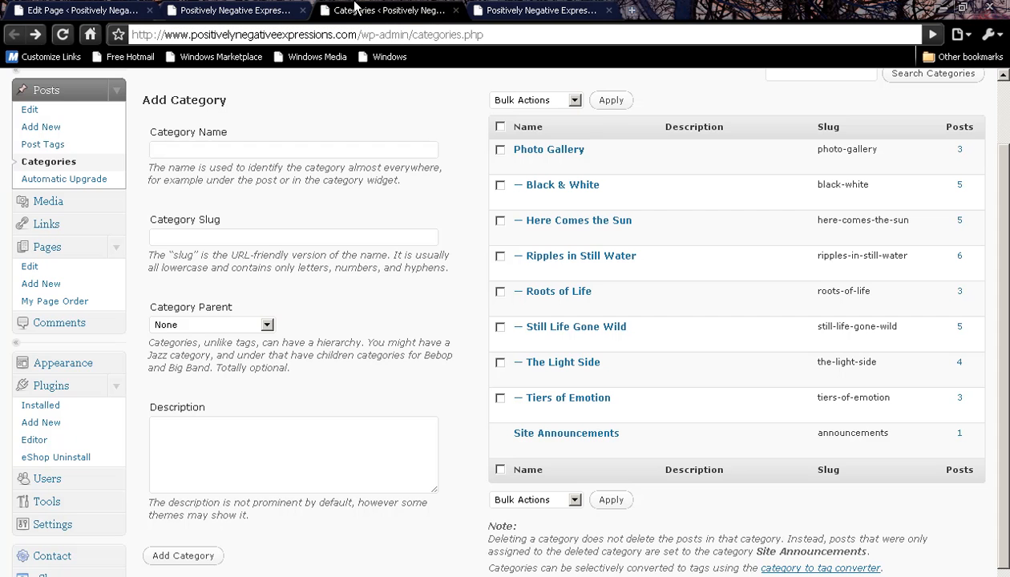
pyautogui.moveTo(559, 185)
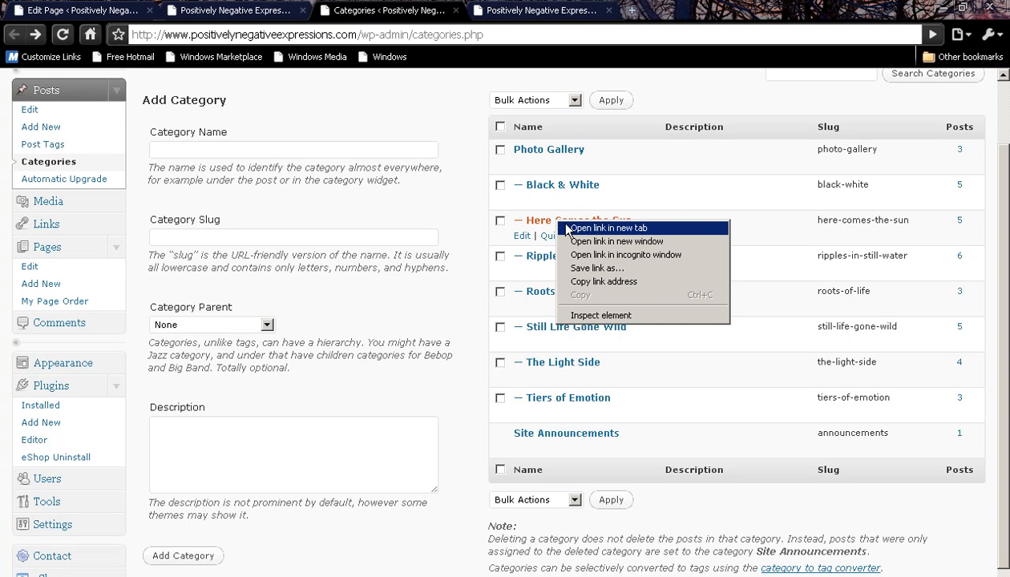
# Step: Check the Here Comes the Sun category link, then return to the PICTURE INDEX editor
pyautogui.click(593, 227)
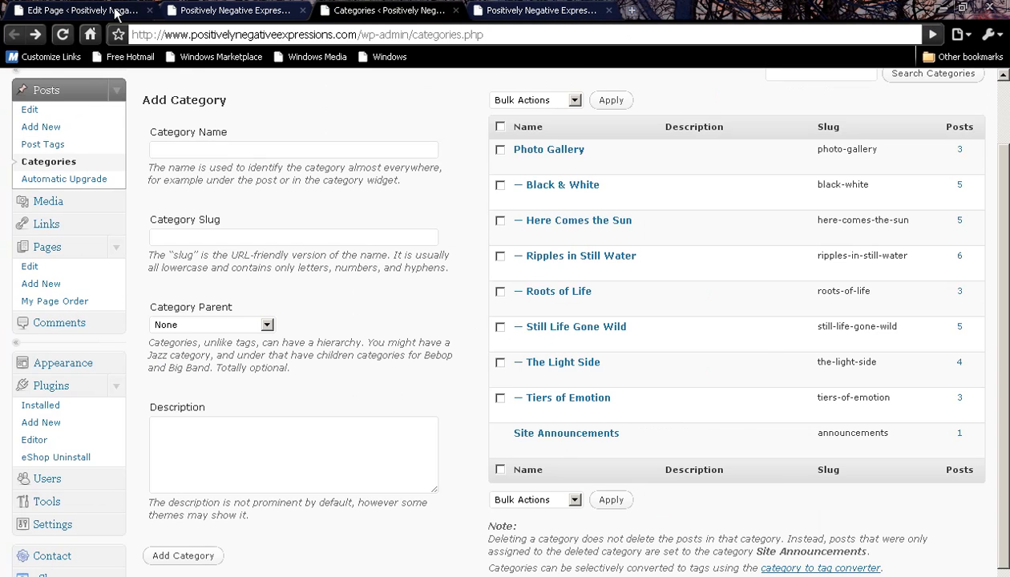
pyautogui.click(80, 10)
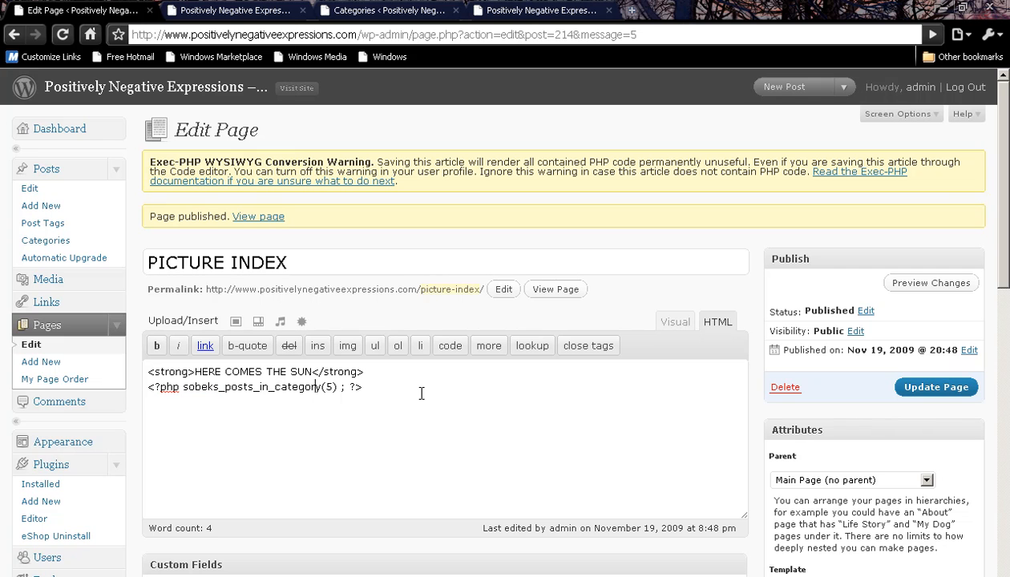
# Step: Duplicate the heading and PHP call, adding a BLACK & WHITE heading above the second section
pyautogui.press('Return')
pyautogui.write('<code><br />')
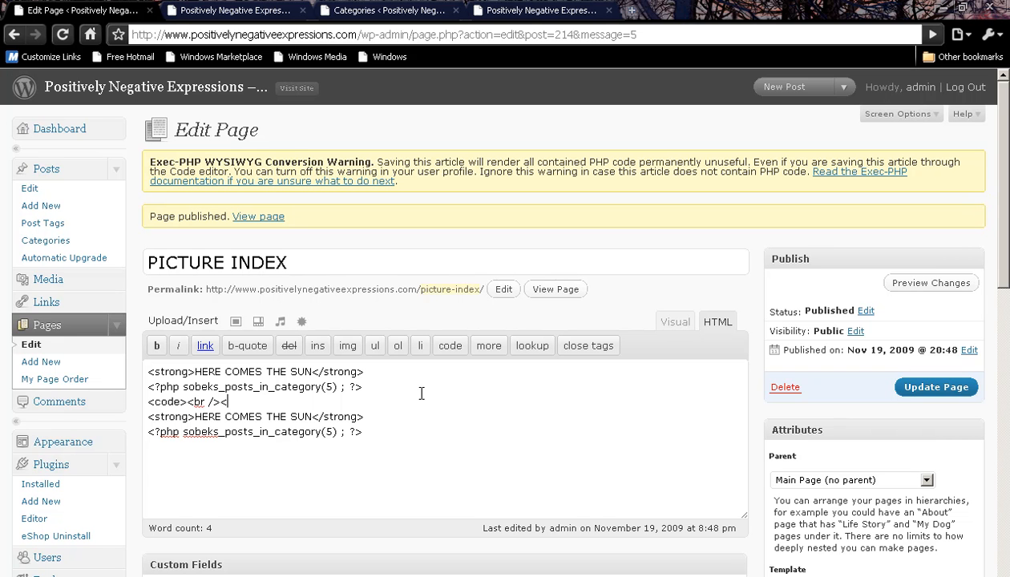
pyautogui.write('</code>')
pyautogui.click(255, 387)
pyautogui.write('4')
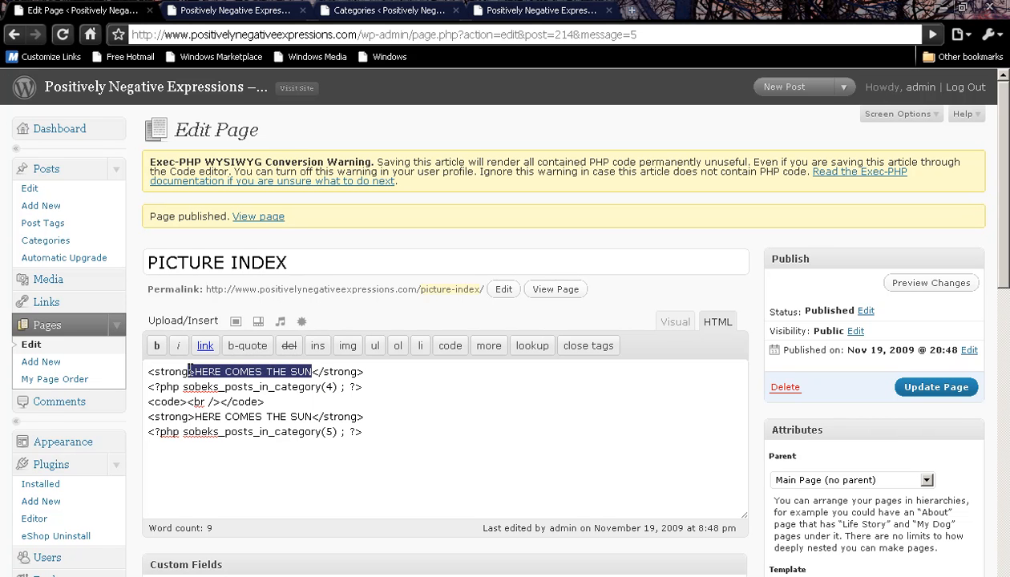
pyautogui.write('BLAK')
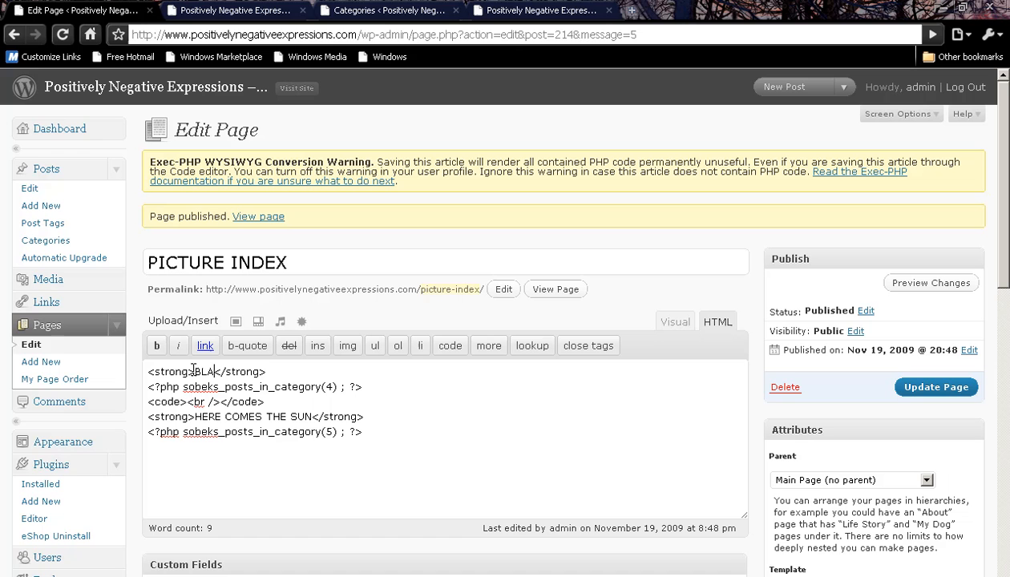
pyautogui.write('BLACK & WH')
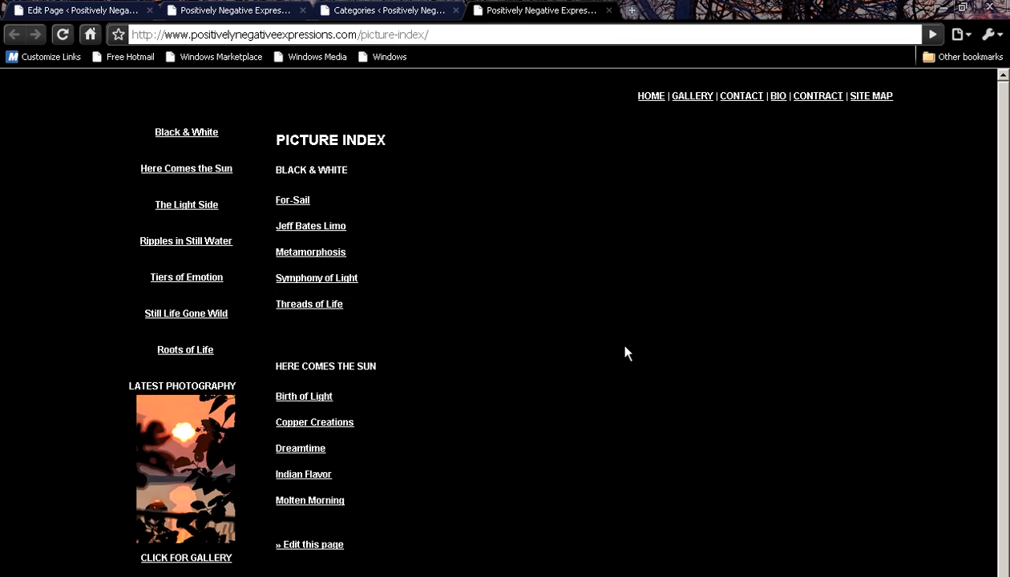
pyautogui.moveTo(291, 205)
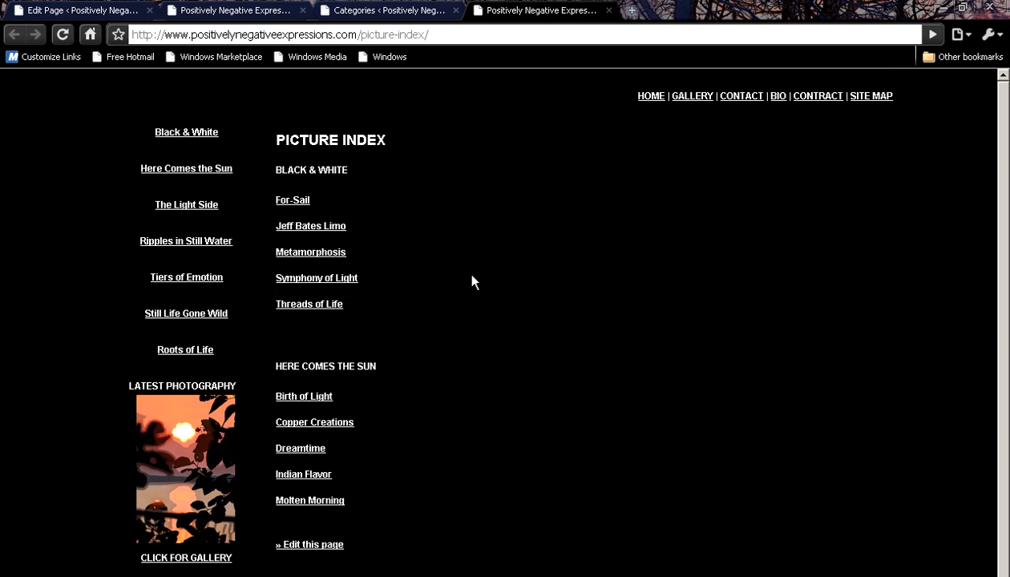
pyautogui.moveTo(388, 306)
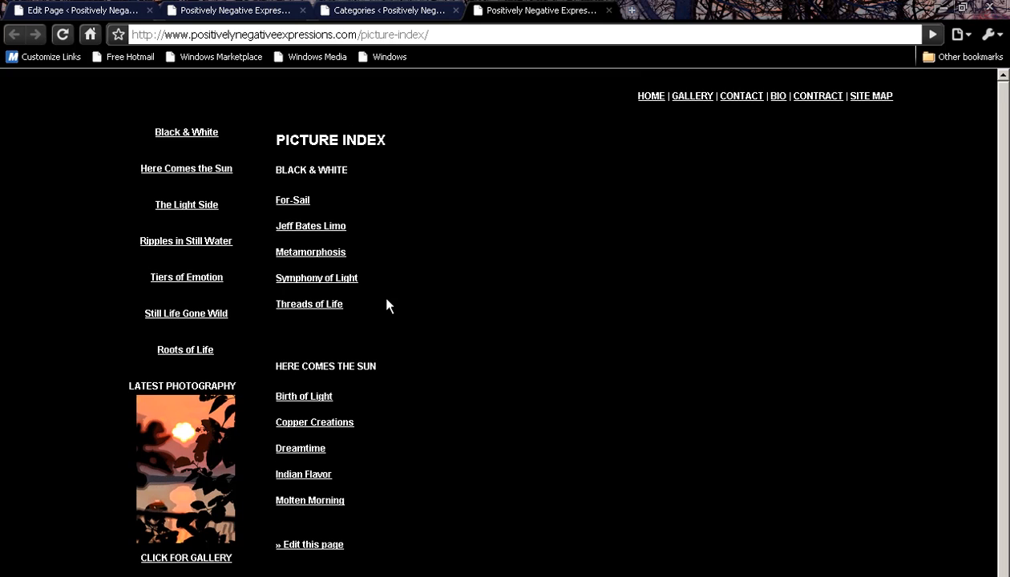
pyautogui.moveTo(329, 217)
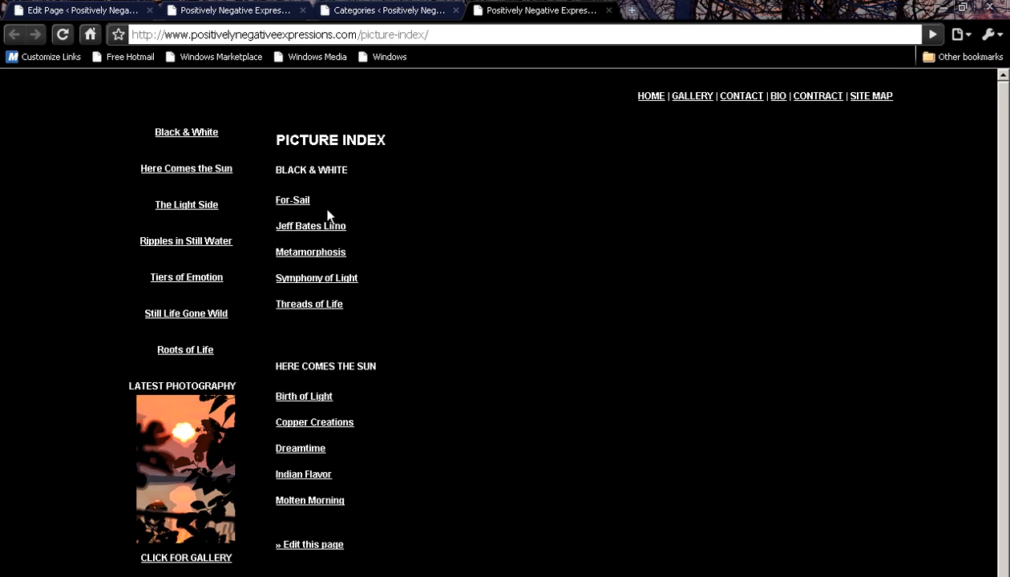
pyautogui.moveTo(336, 170)
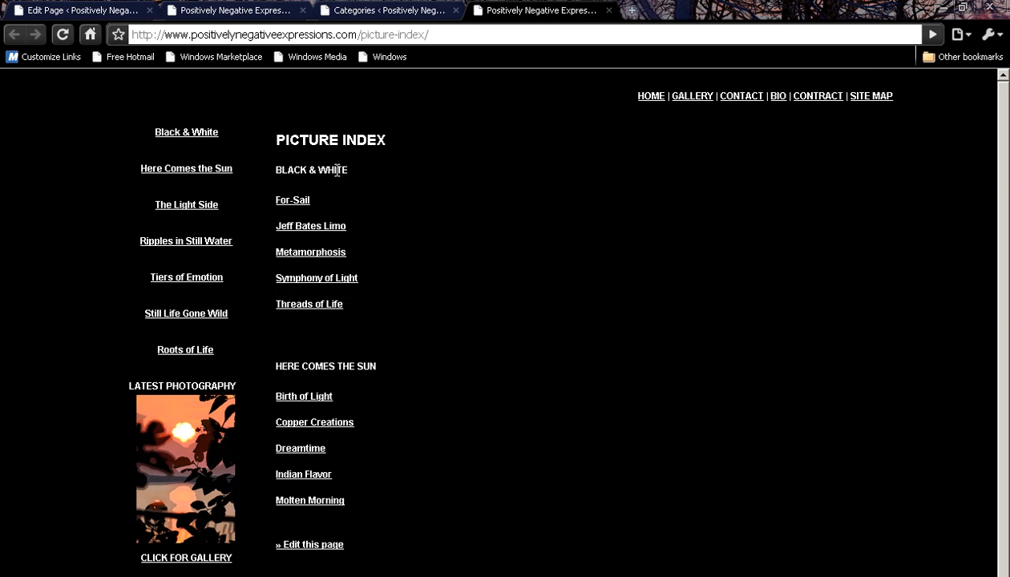
pyautogui.moveTo(338, 190)
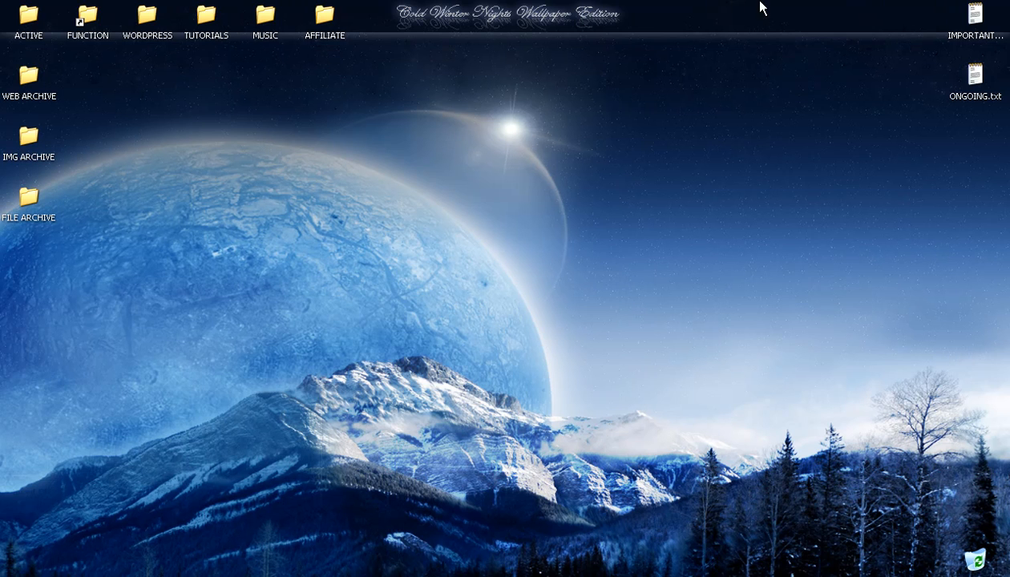
pyautogui.moveTo(567, 357)
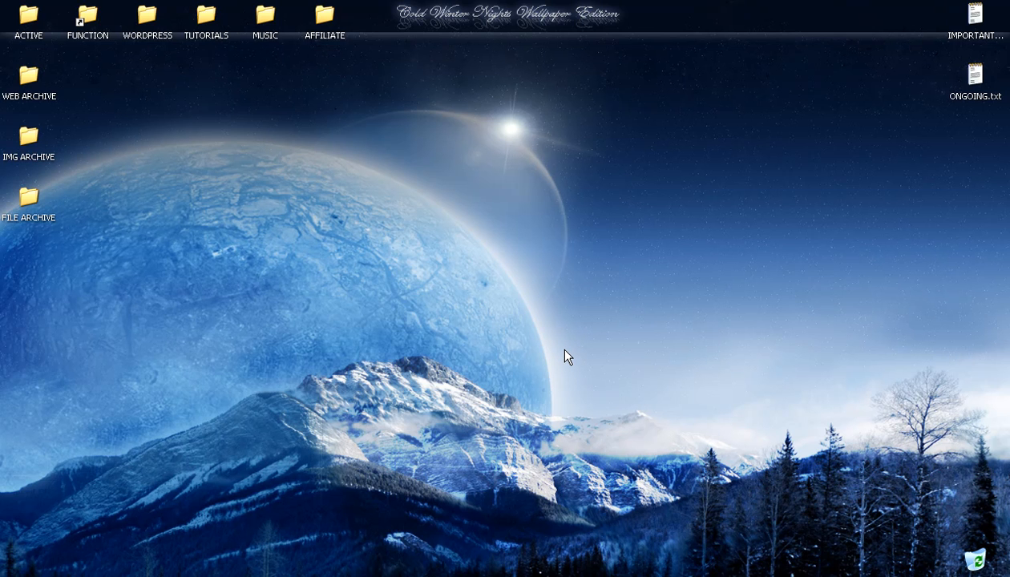